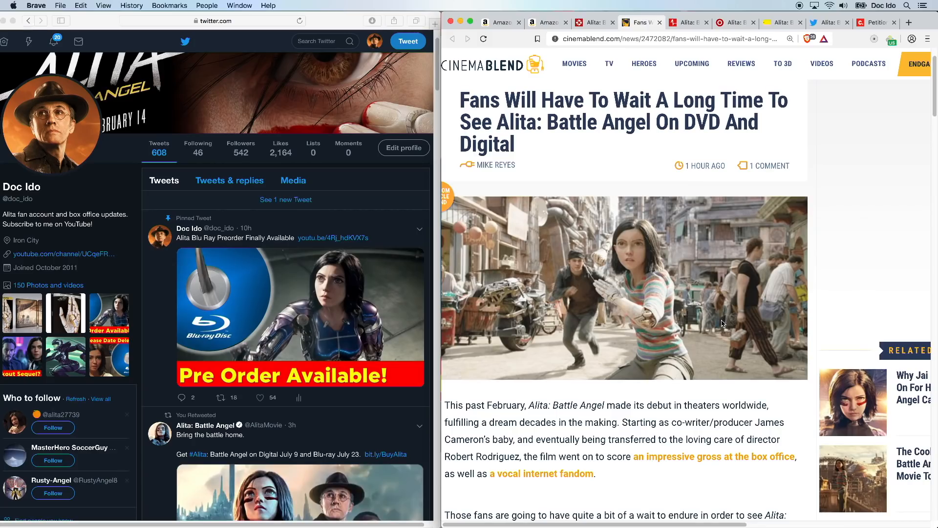
mouse_move(717, 352)
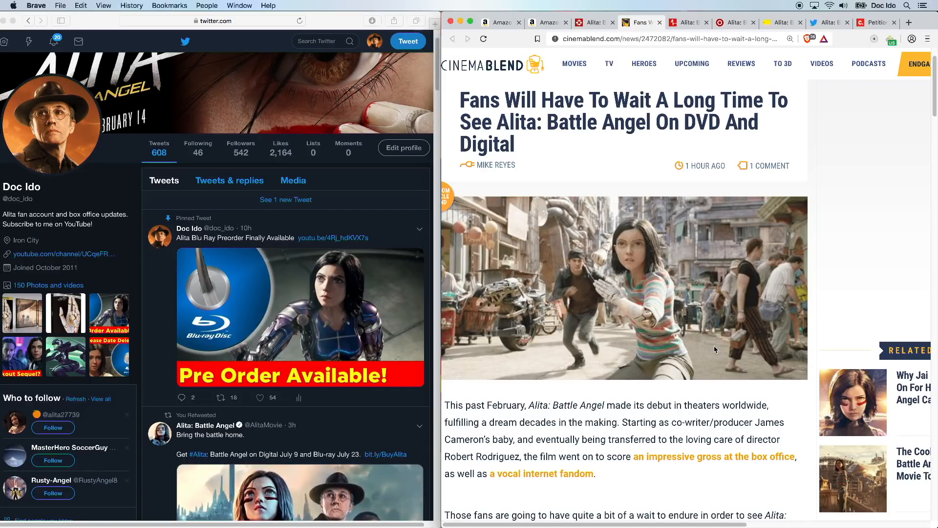
Scroll the CinemaBlend article down to the paragraphs on the three motion comics and sequel chances.
scroll(down, 3)
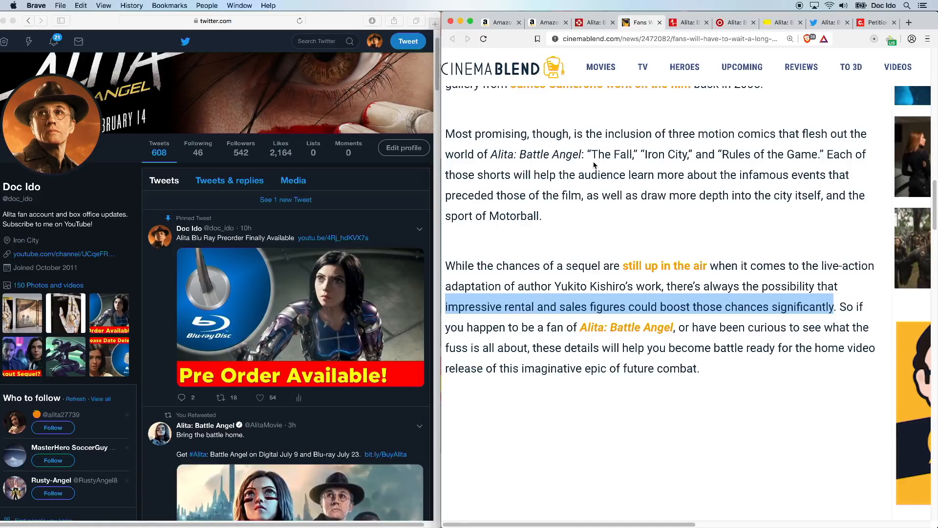
mouse_move(559, 262)
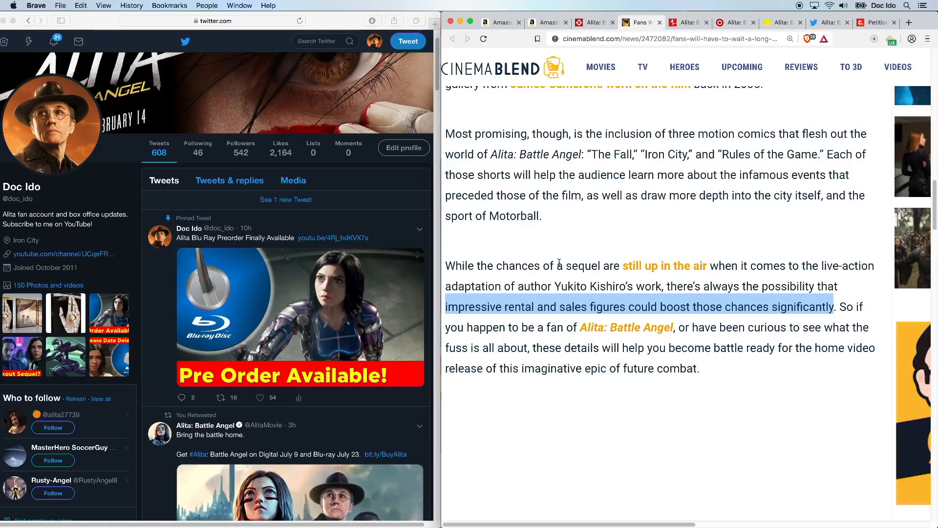
mouse_move(530, 30)
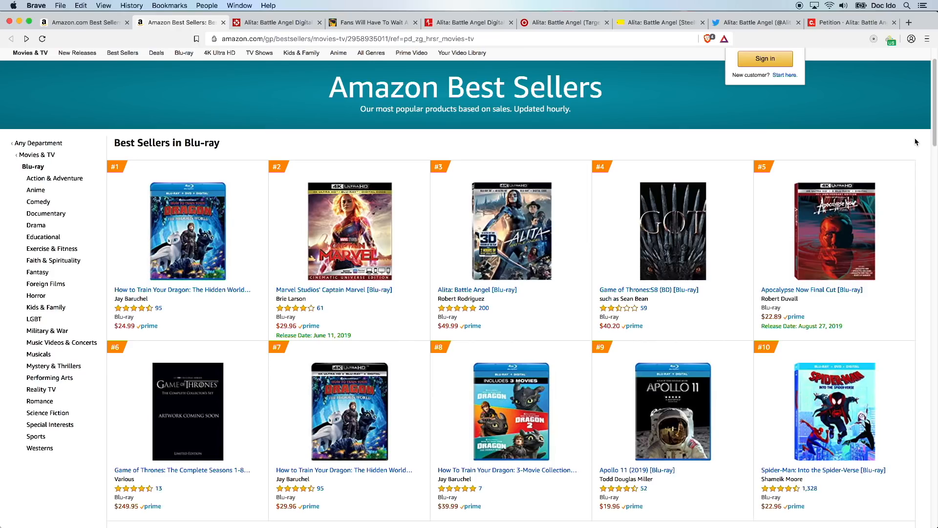
mouse_move(578, 152)
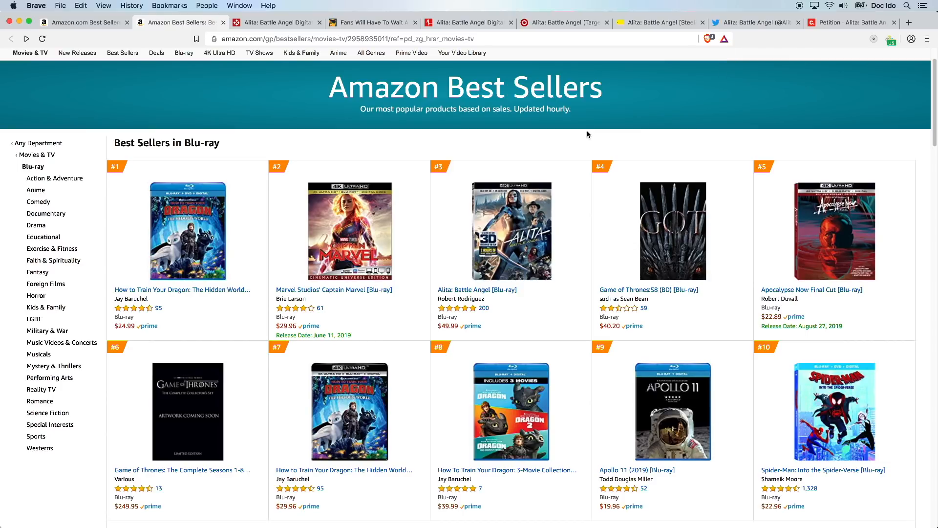
Show Amazon's Best Sellers in Movies & TV list, with the Alita Blu-ray ranked #5.
click(37, 154)
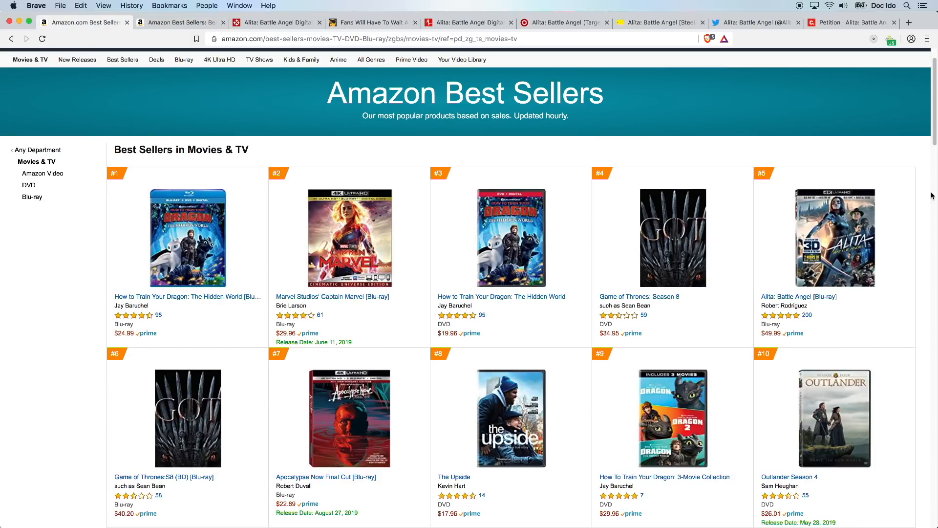
mouse_move(888, 200)
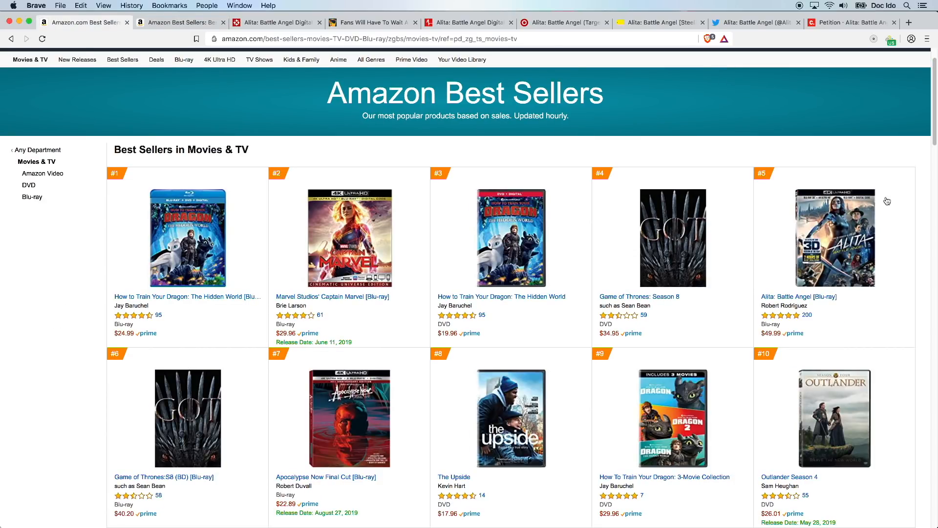
mouse_move(638, 127)
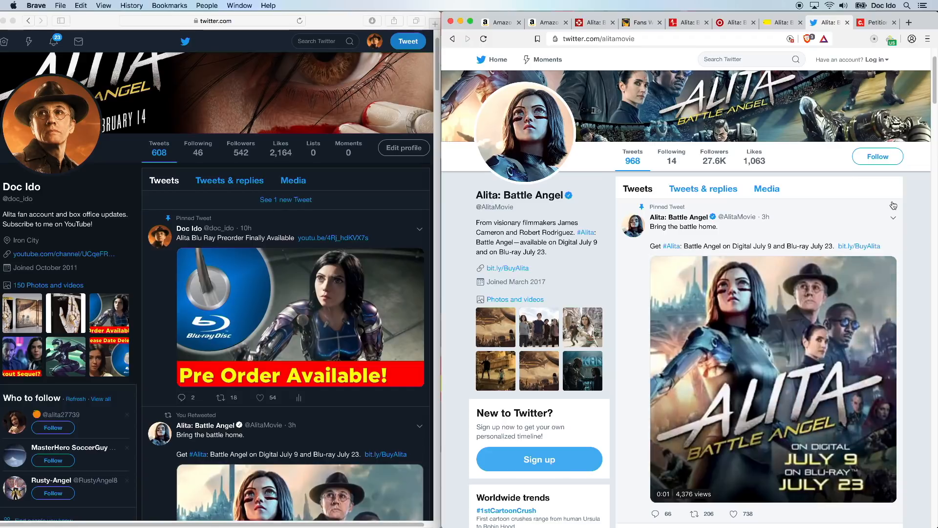
click(873, 22)
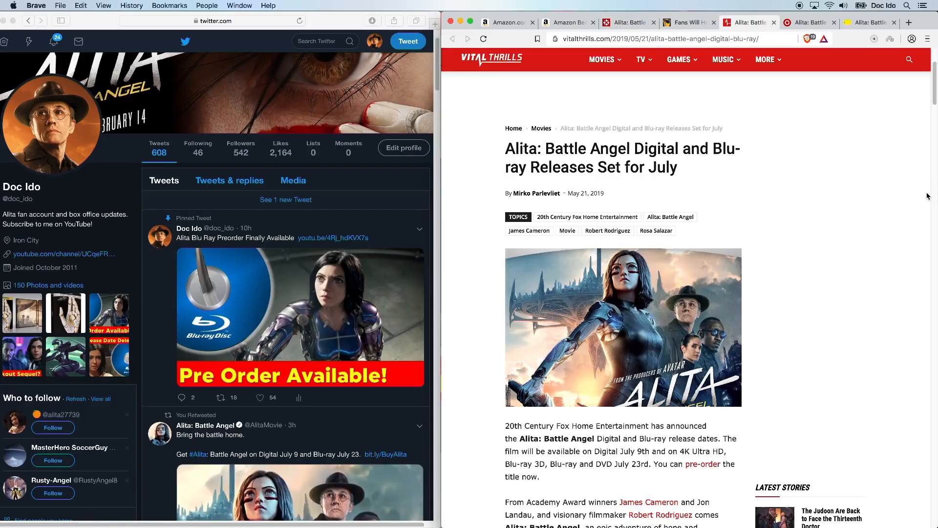
mouse_move(865, 217)
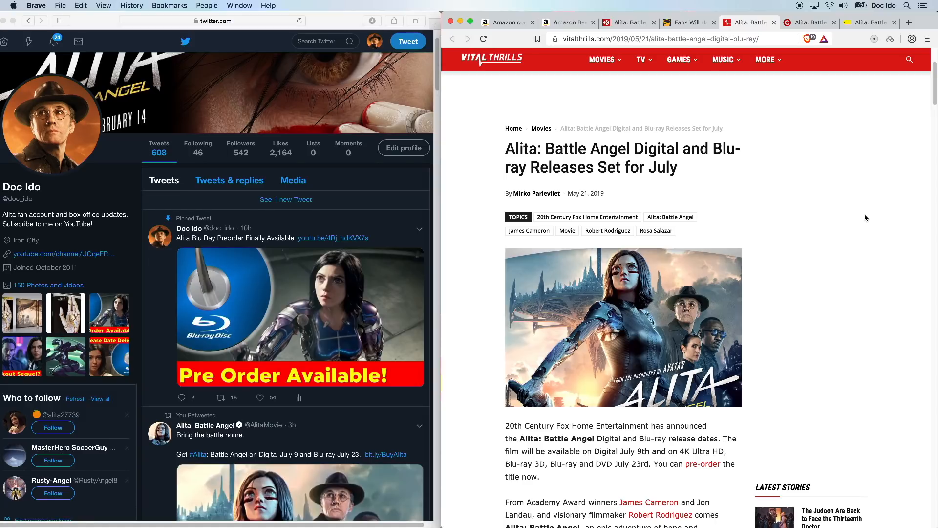
Scroll the Vital Thrills article into its list of Alita Blu-ray special features.
scroll(down, 3)
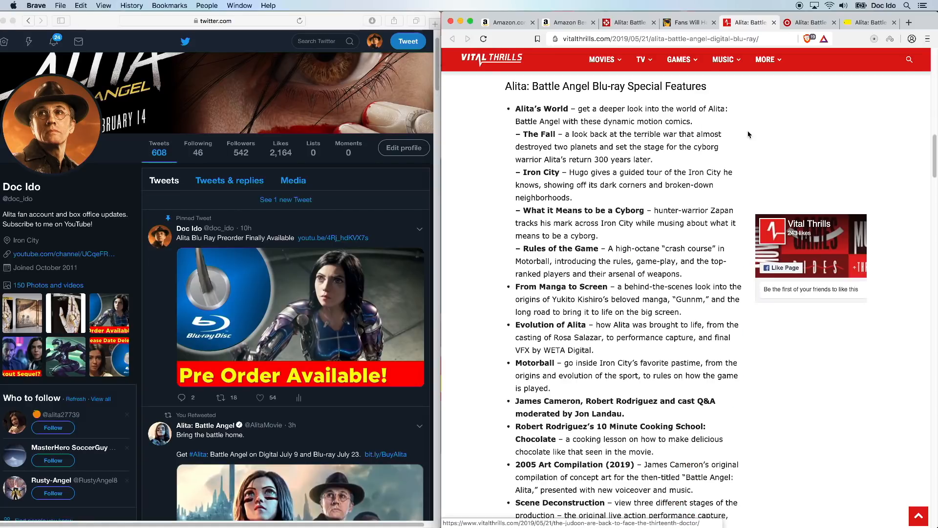
mouse_move(745, 136)
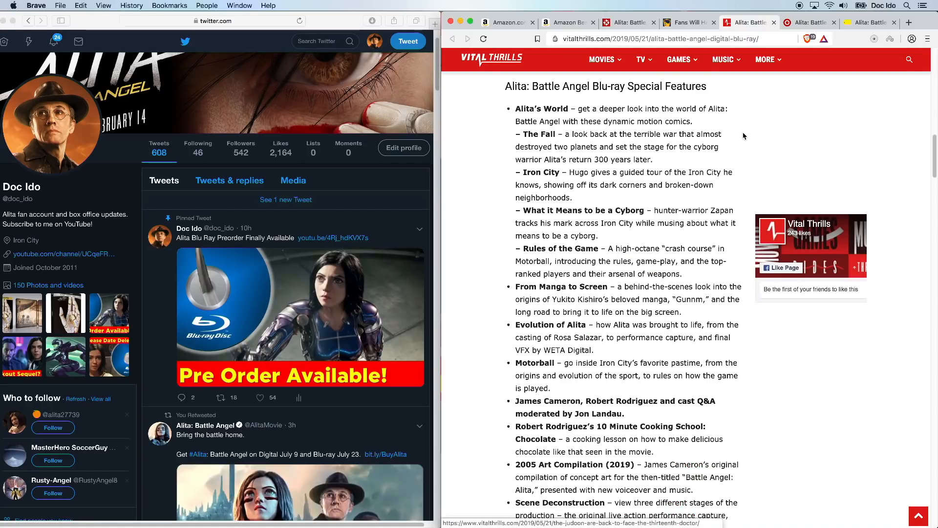
mouse_move(731, 138)
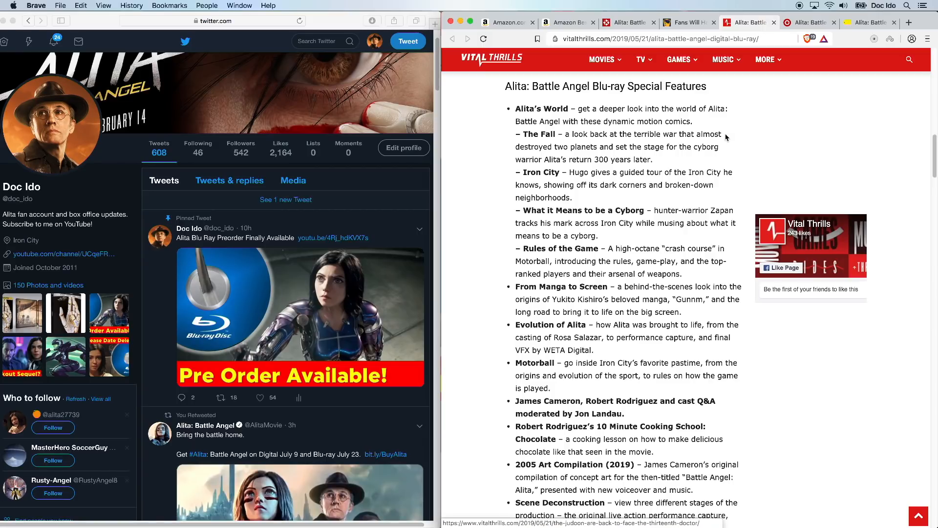
mouse_move(717, 143)
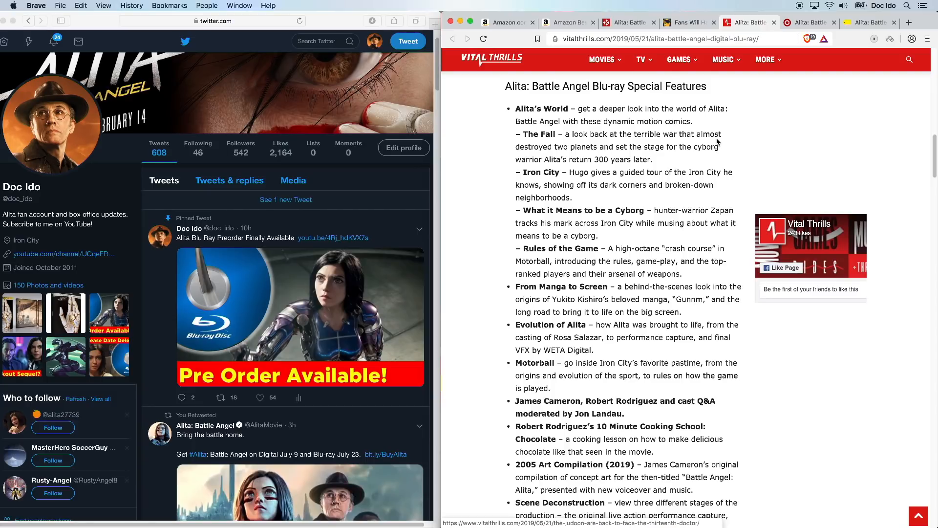
mouse_move(724, 158)
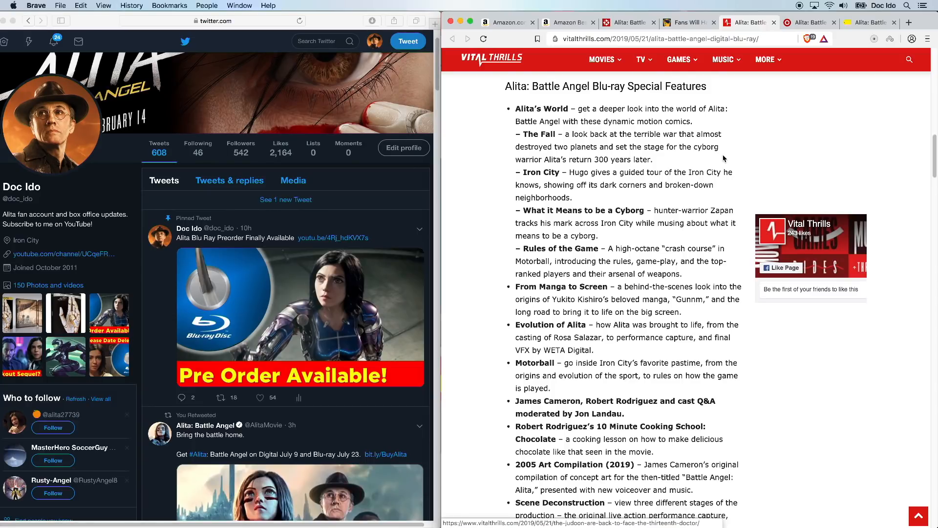
mouse_move(708, 164)
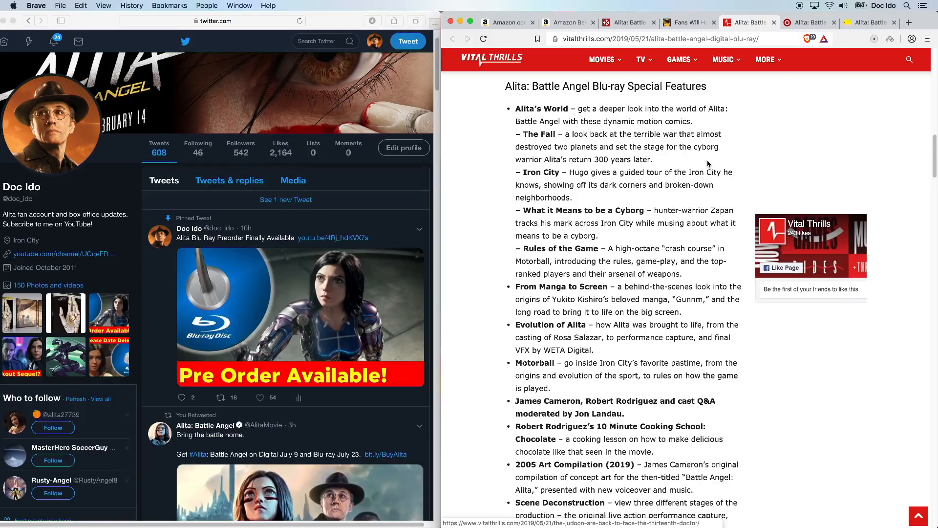
mouse_move(670, 199)
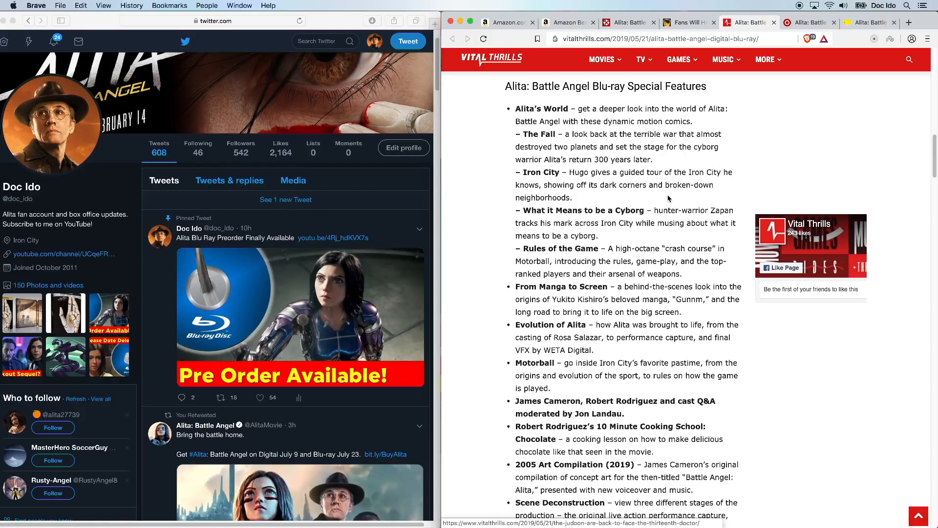
mouse_move(661, 236)
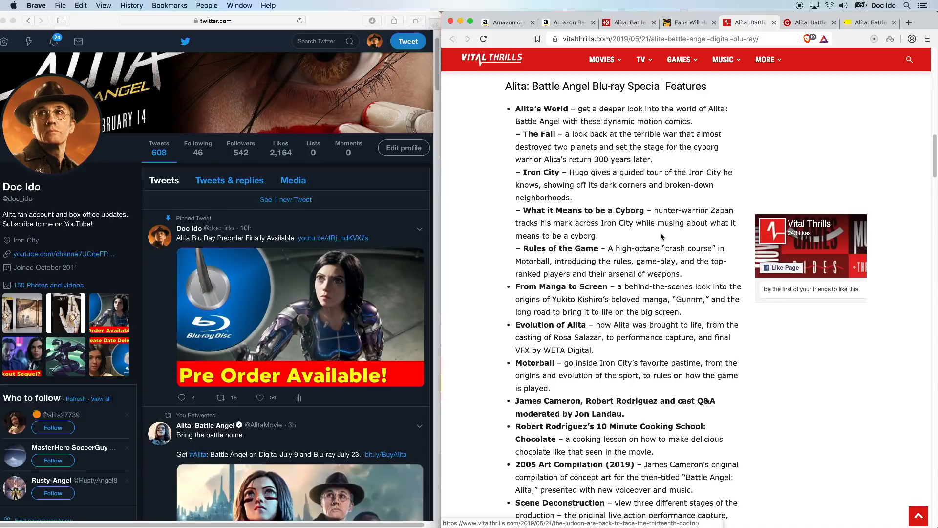
mouse_move(726, 275)
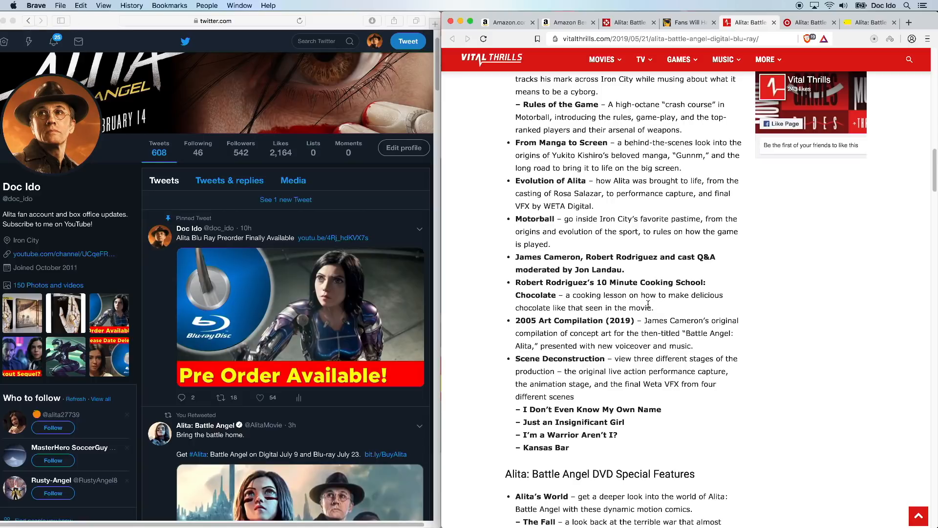
mouse_move(663, 312)
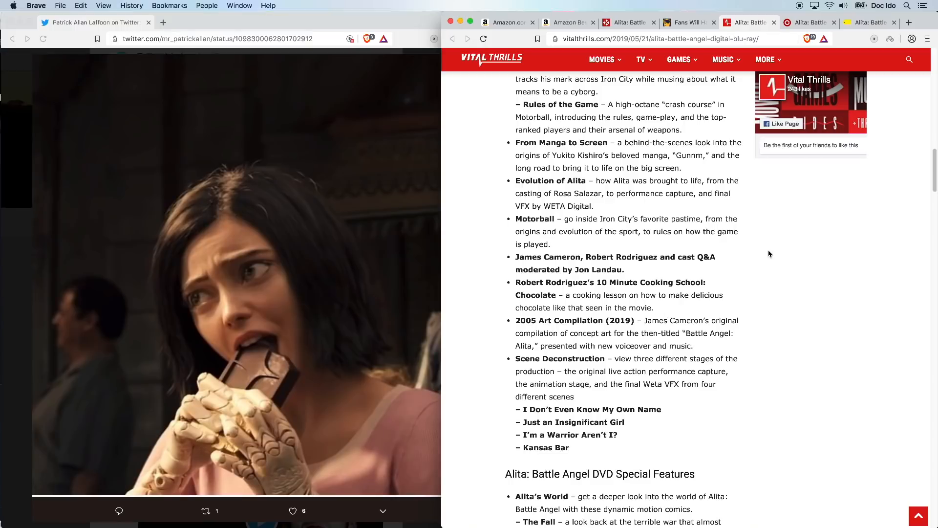
mouse_move(784, 238)
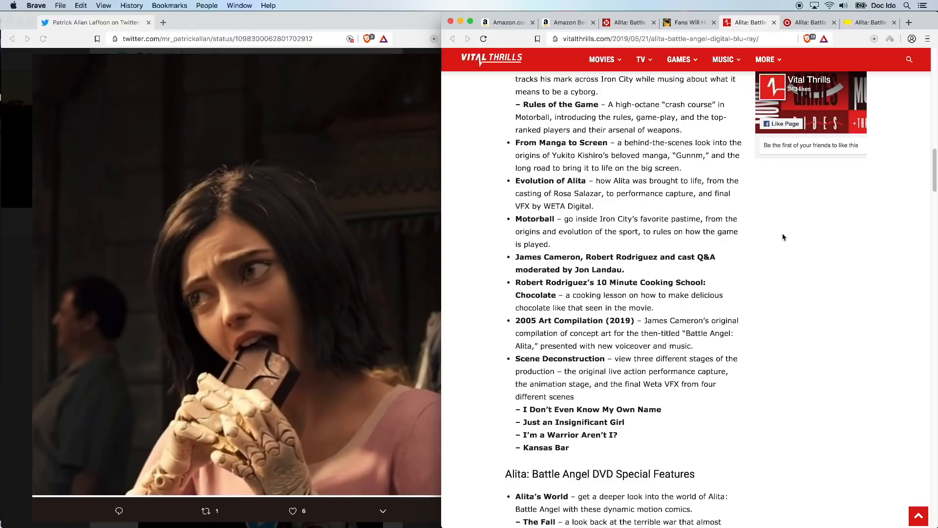
mouse_move(760, 265)
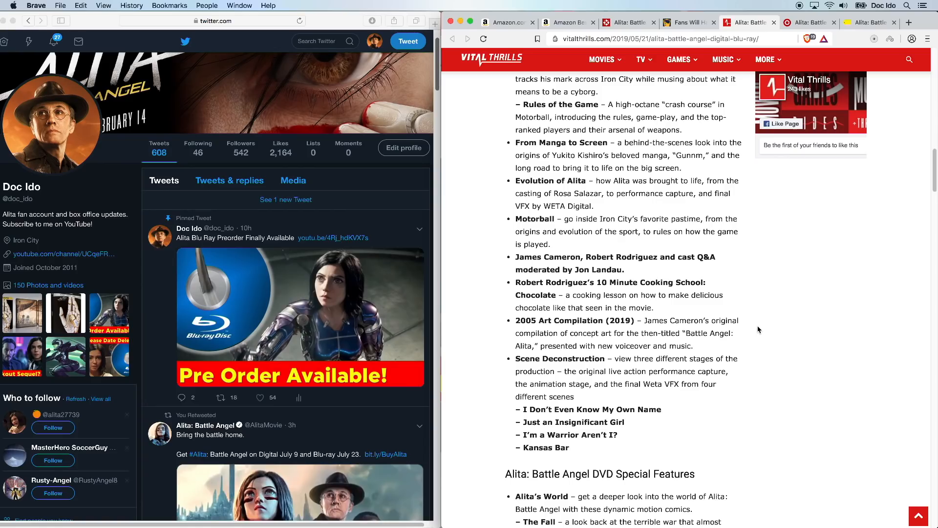
mouse_move(702, 397)
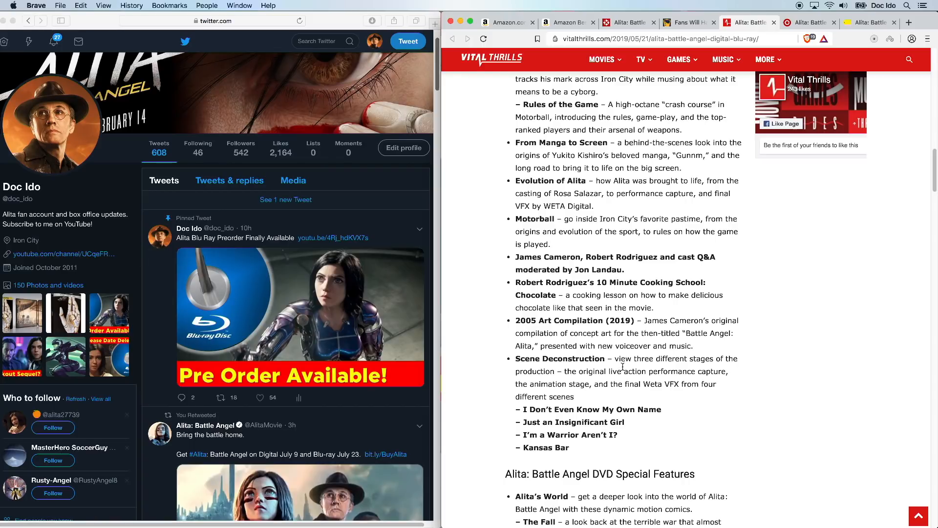
mouse_move(721, 406)
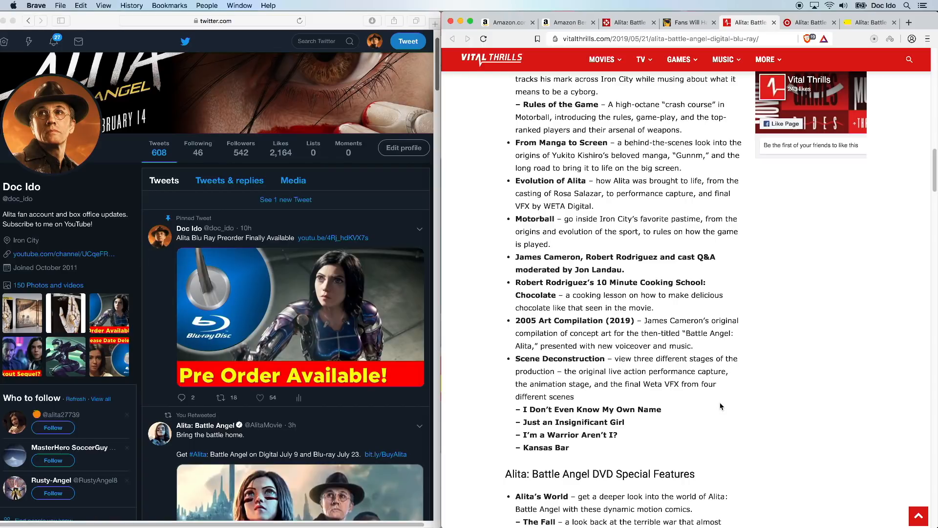
mouse_move(684, 402)
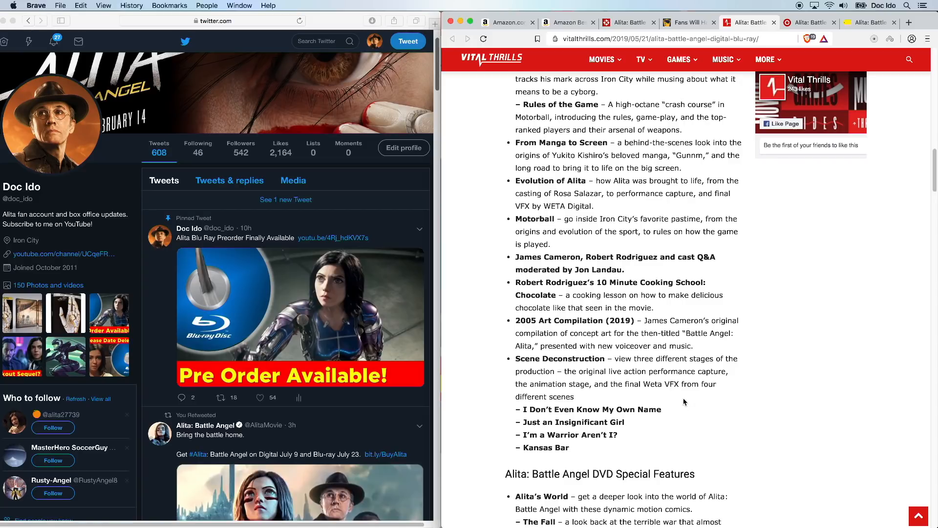
mouse_move(538, 417)
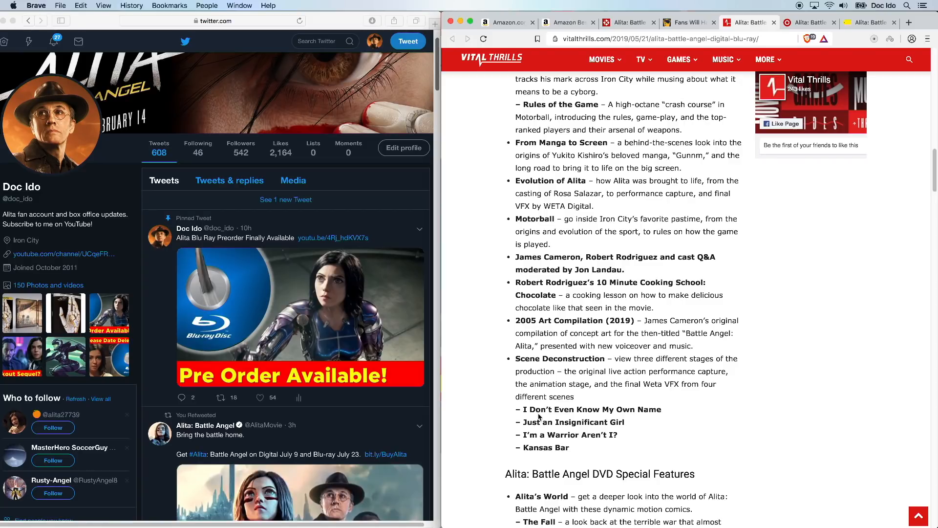
mouse_move(632, 428)
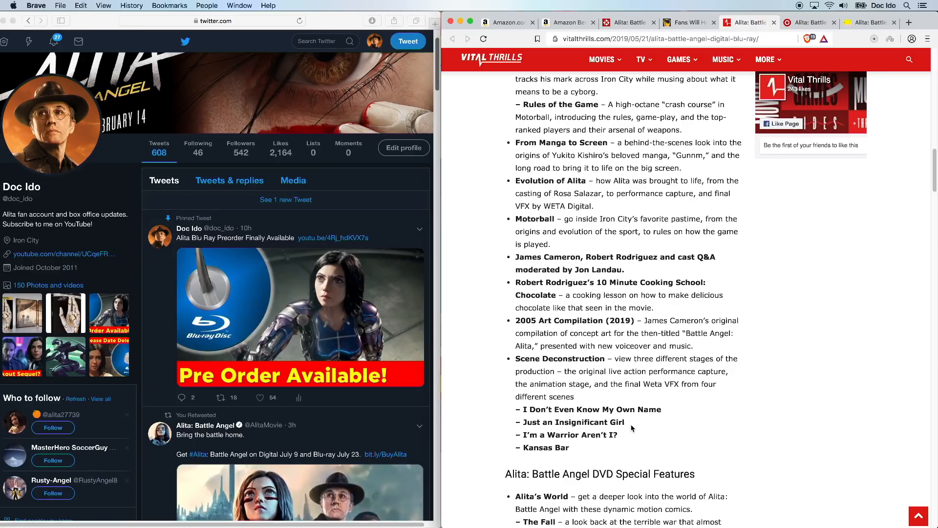
mouse_move(592, 449)
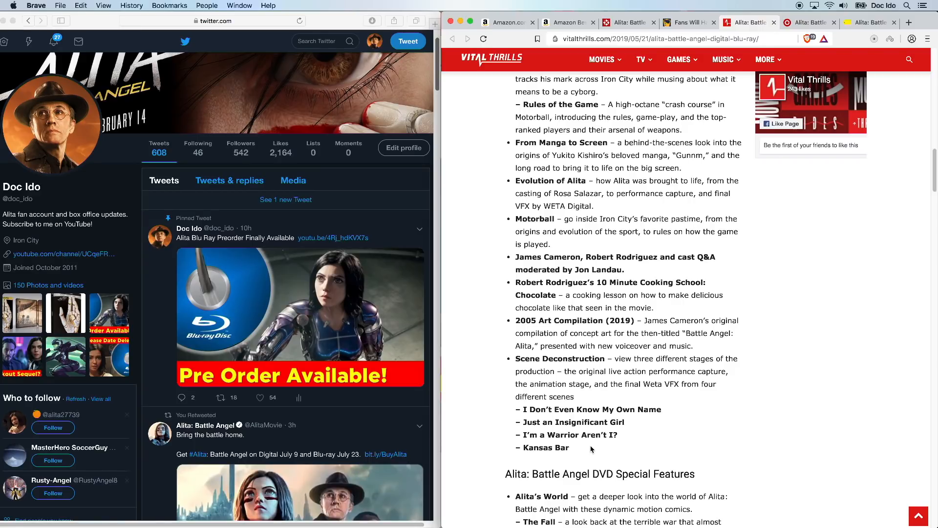
Scroll down to the Scene Deconstruction entry and the DVD Special Features heading.
scroll(down, 3)
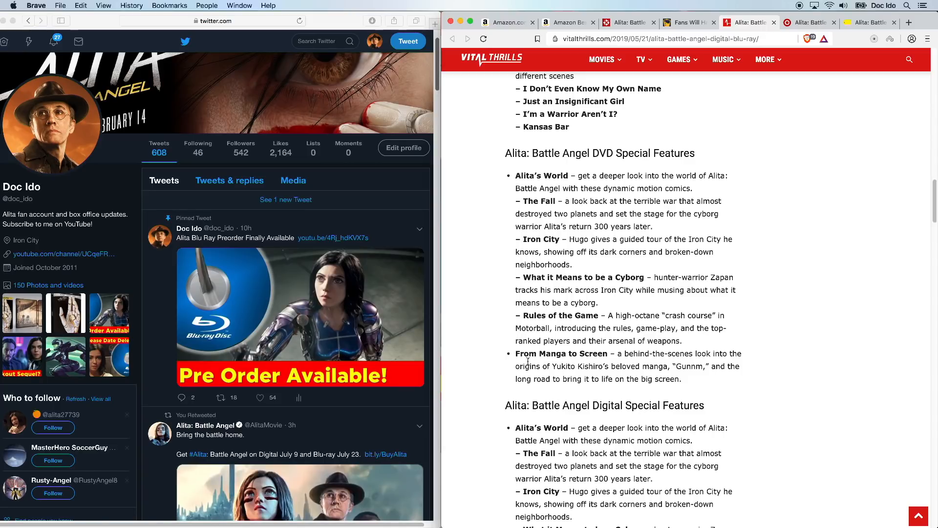
mouse_move(694, 378)
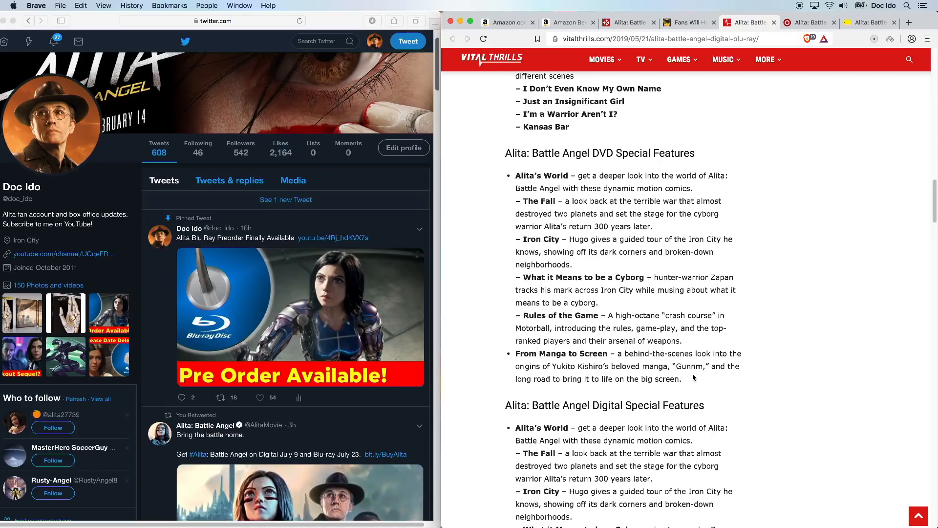
Read down through the DVD Special Features list into the Digital Special Features section.
scroll(down, 3)
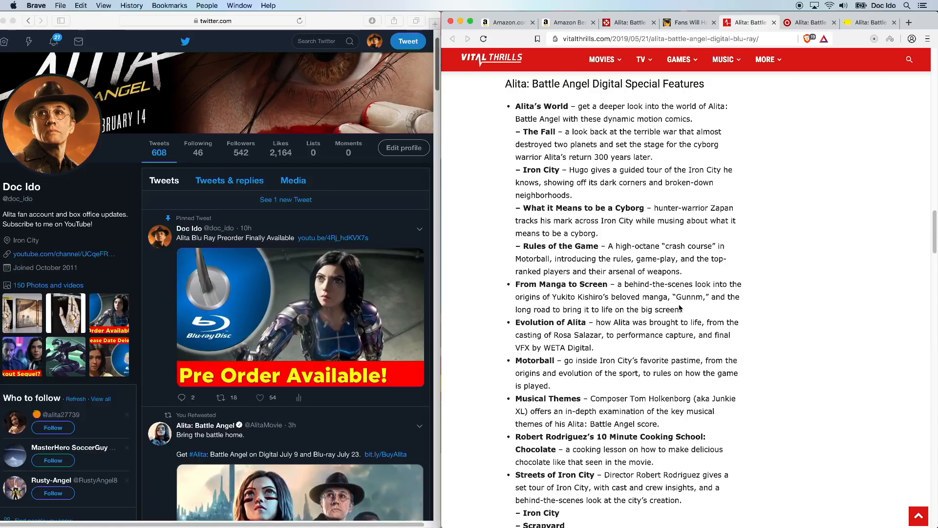
mouse_move(642, 199)
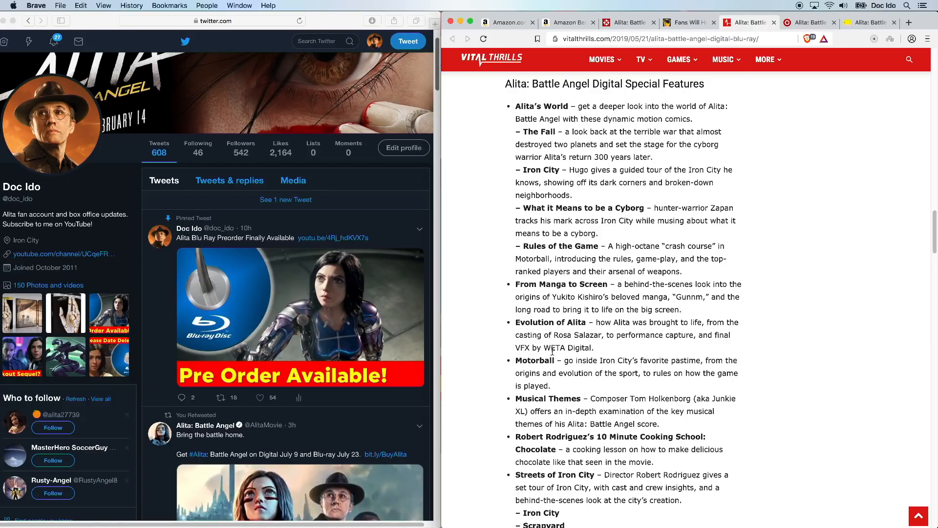
scroll(down, 3)
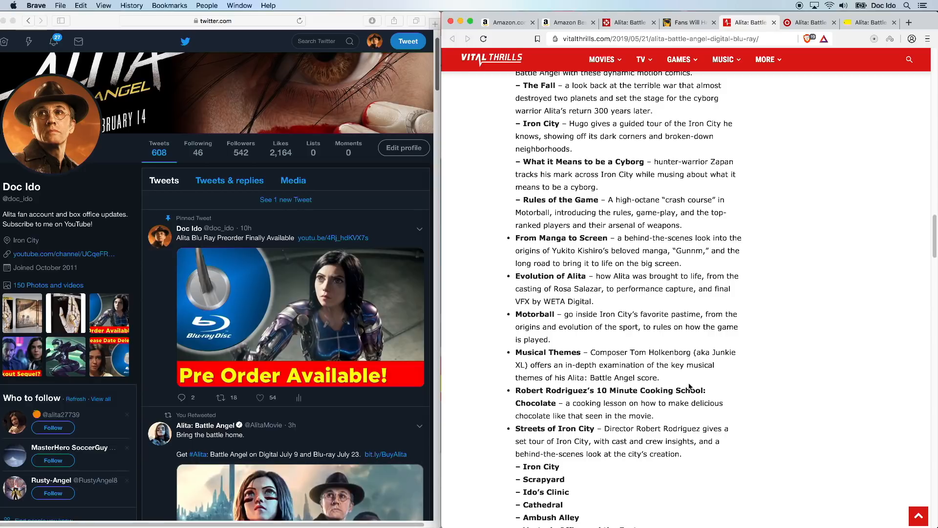
mouse_move(674, 380)
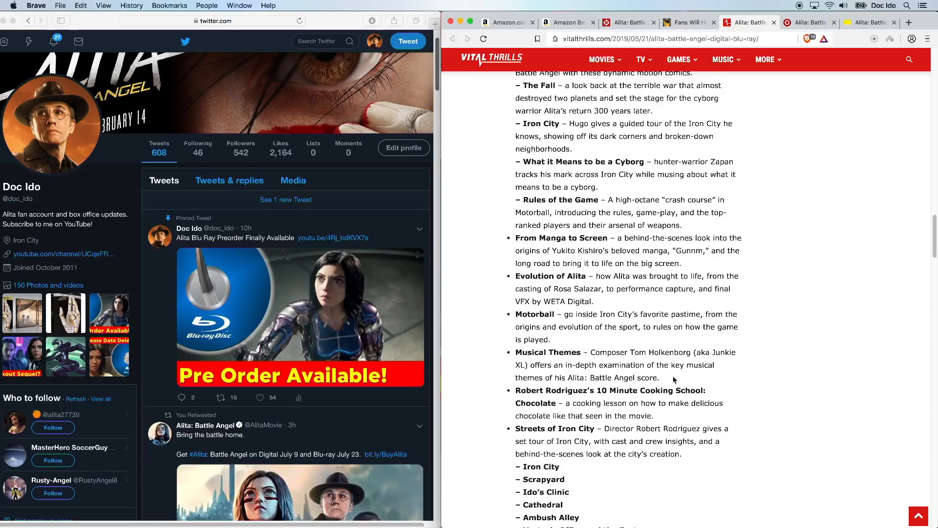
mouse_move(525, 361)
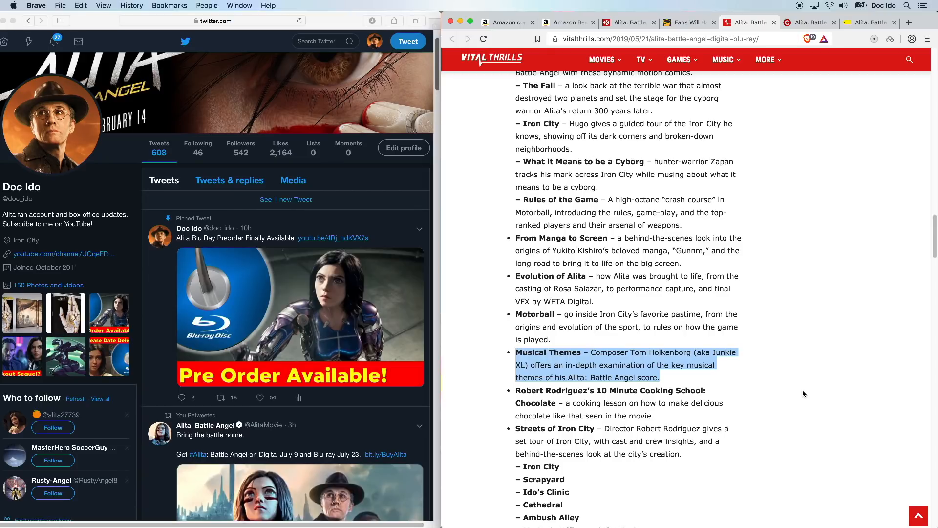
mouse_move(799, 392)
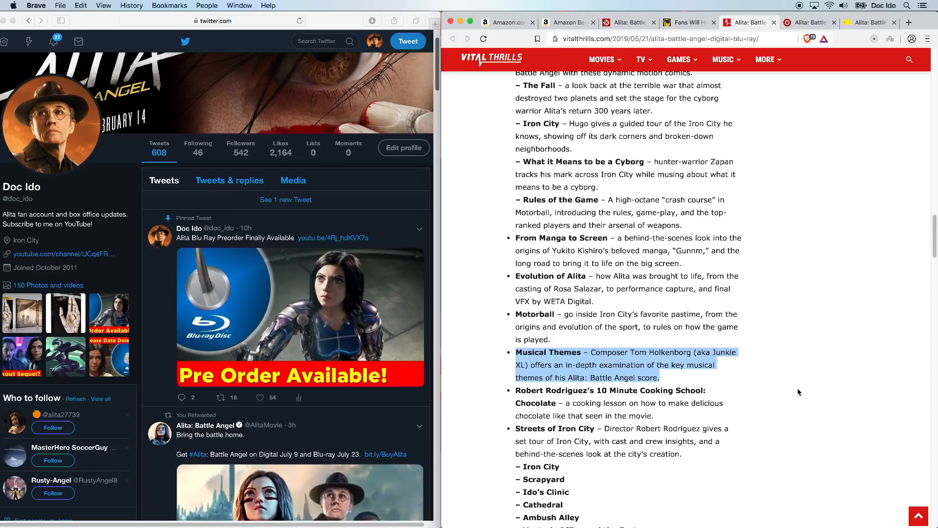
scroll(down, 3)
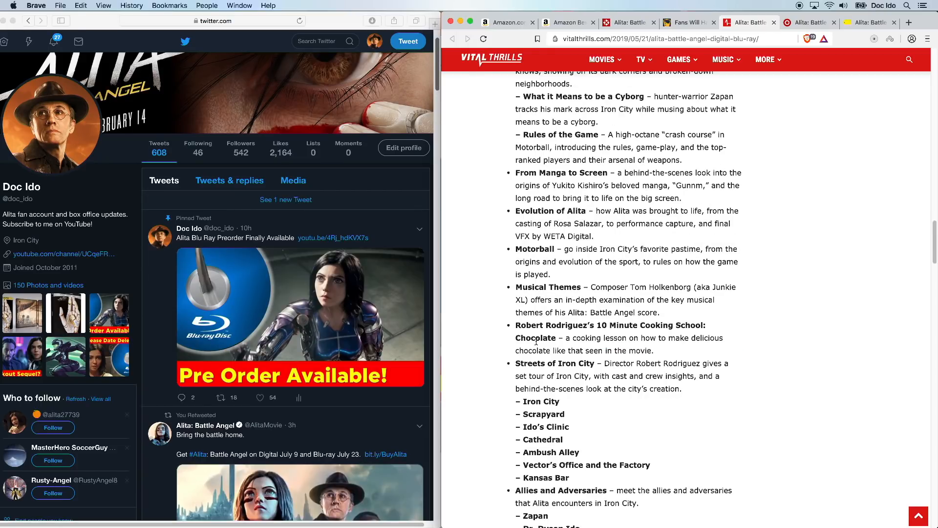
scroll(down, 3)
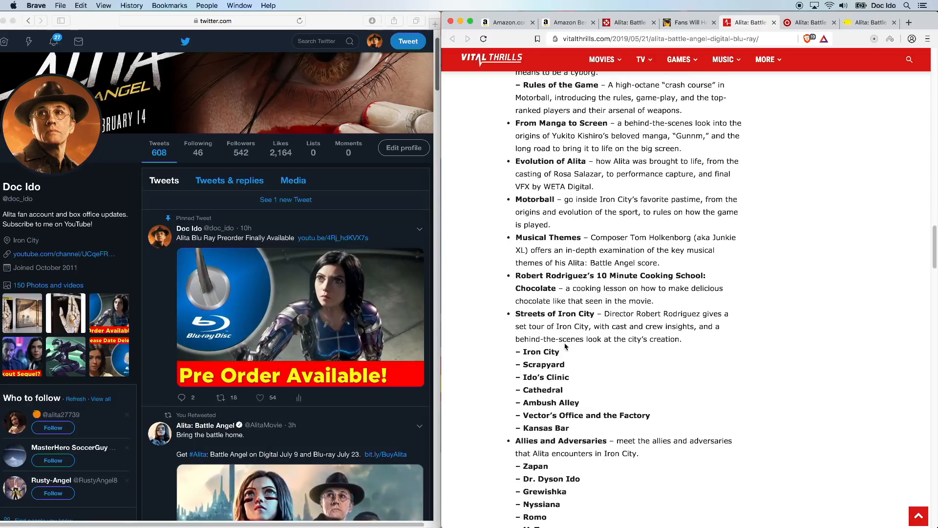
mouse_move(604, 333)
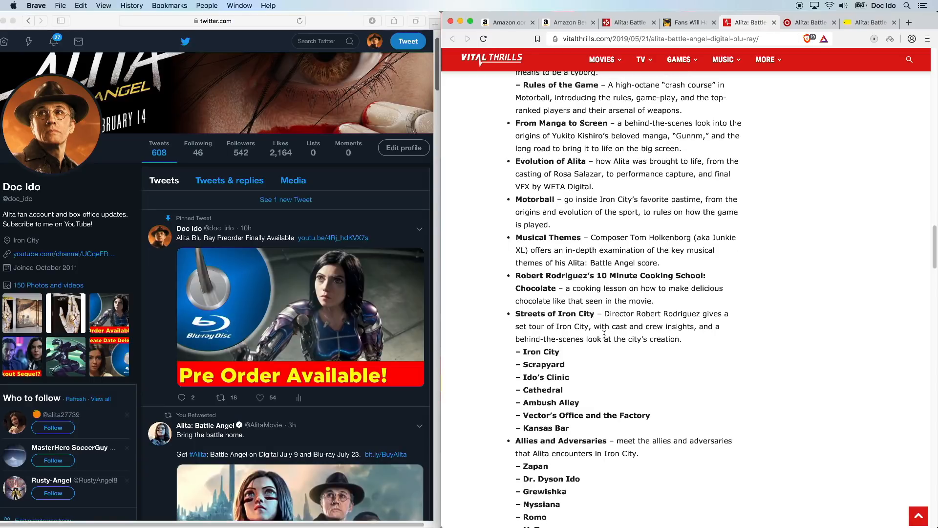
mouse_move(646, 336)
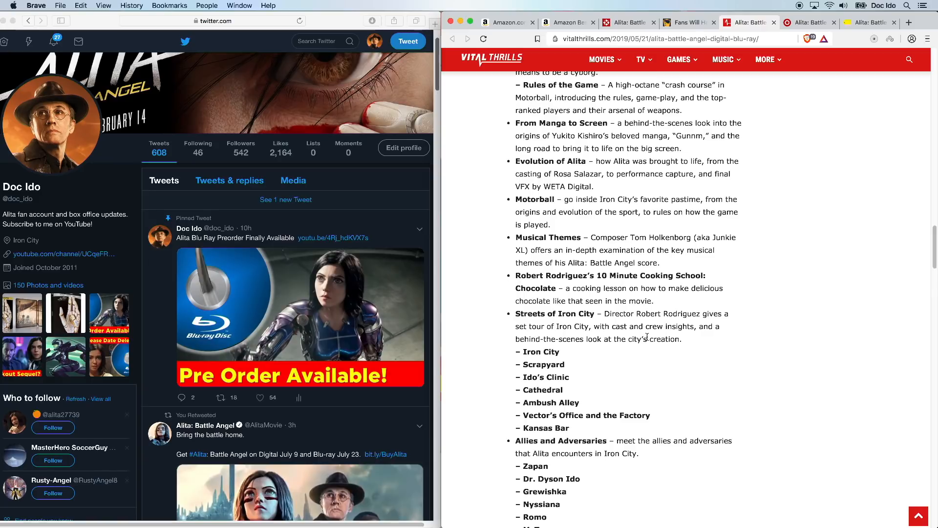
mouse_move(546, 371)
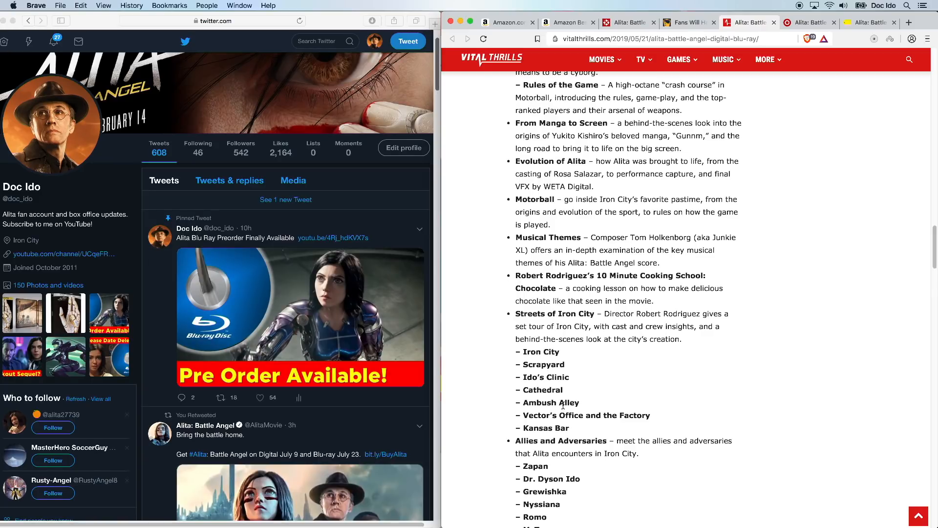
mouse_move(571, 428)
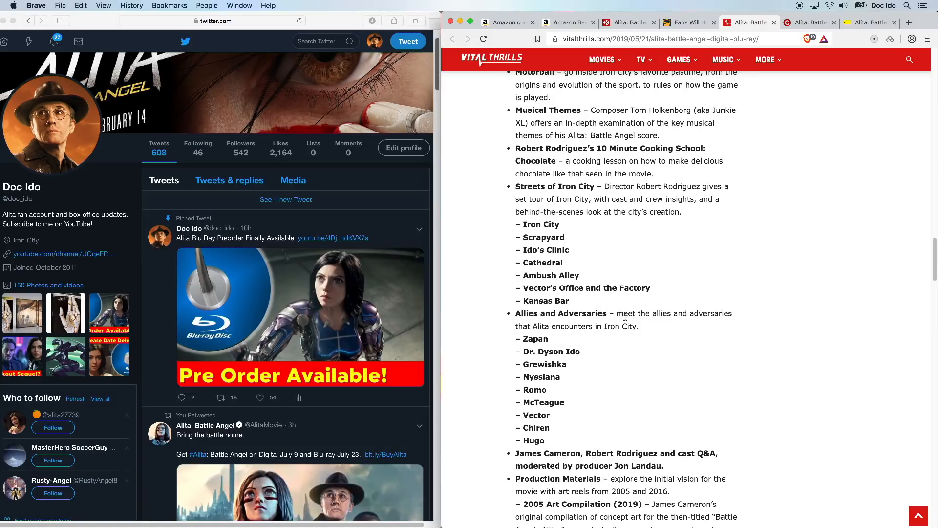
mouse_move(566, 338)
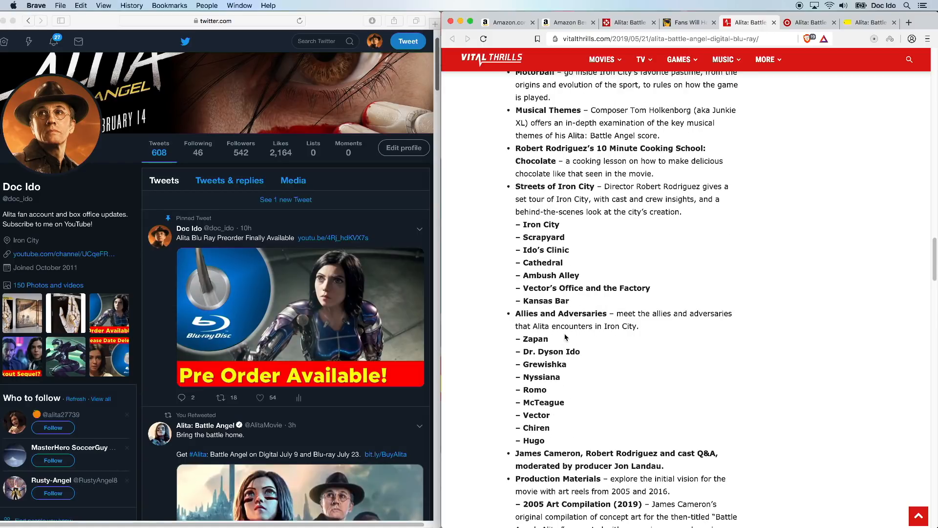
mouse_move(587, 374)
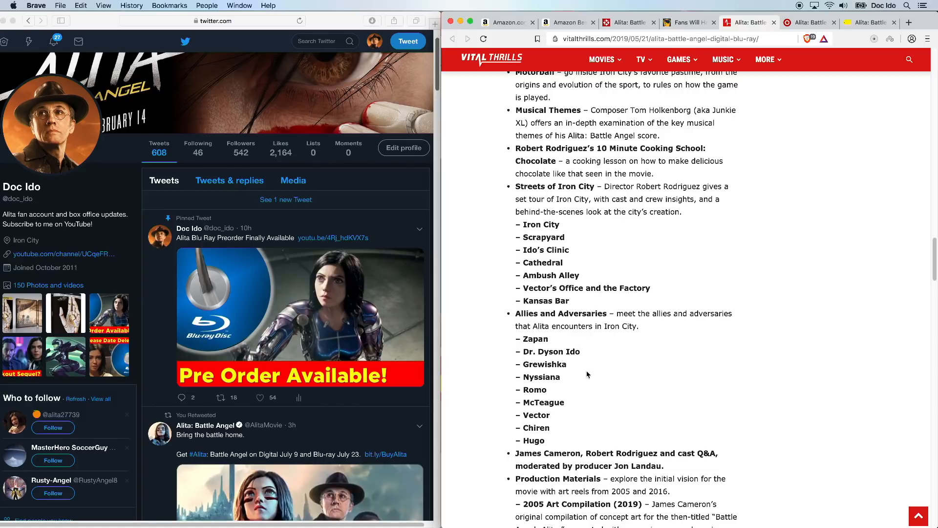
mouse_move(646, 334)
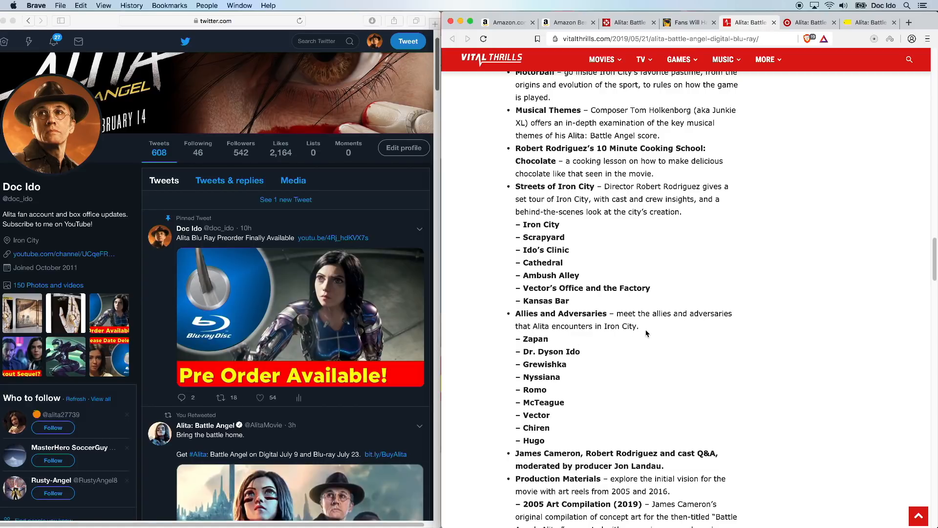
Continue through the Digital features and Theatrical Trailers to the Blu-ray + DVD + Digital Code box art.
scroll(down, 3)
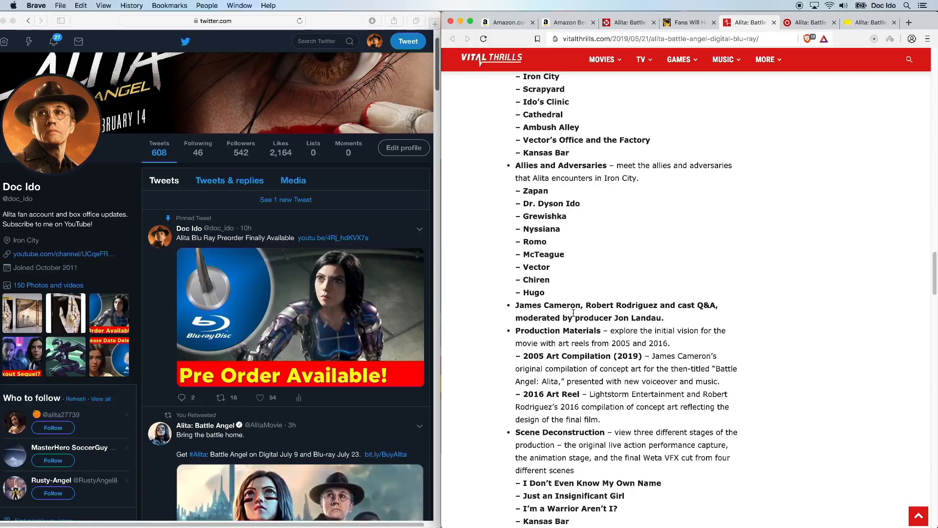
scroll(down, 3)
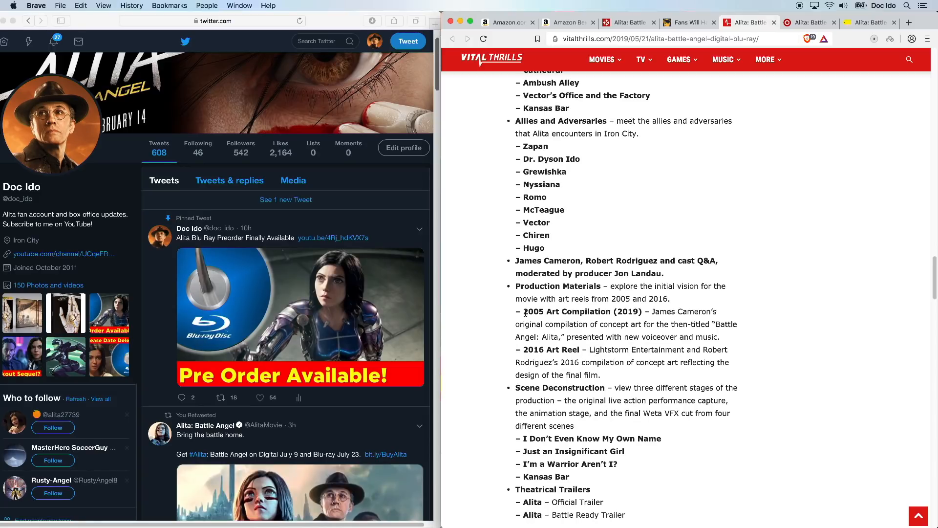
scroll(down, 3)
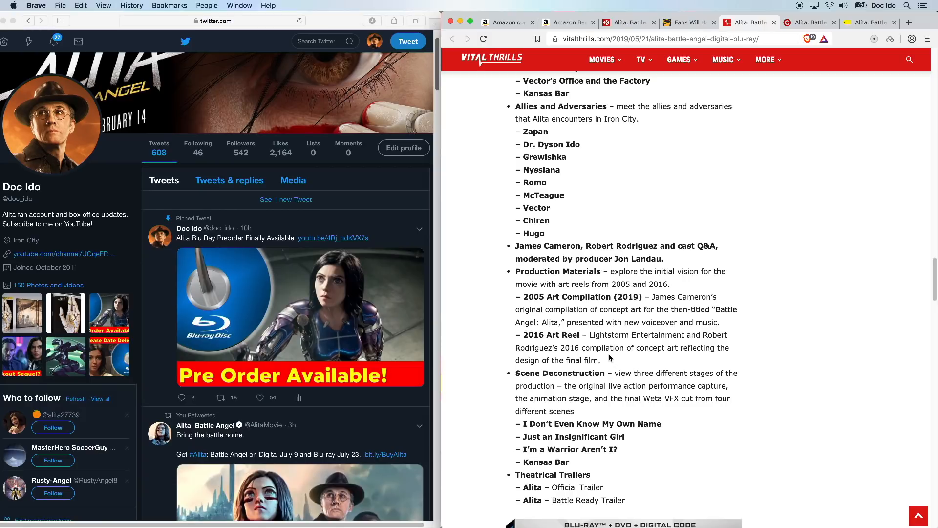
scroll(down, 3)
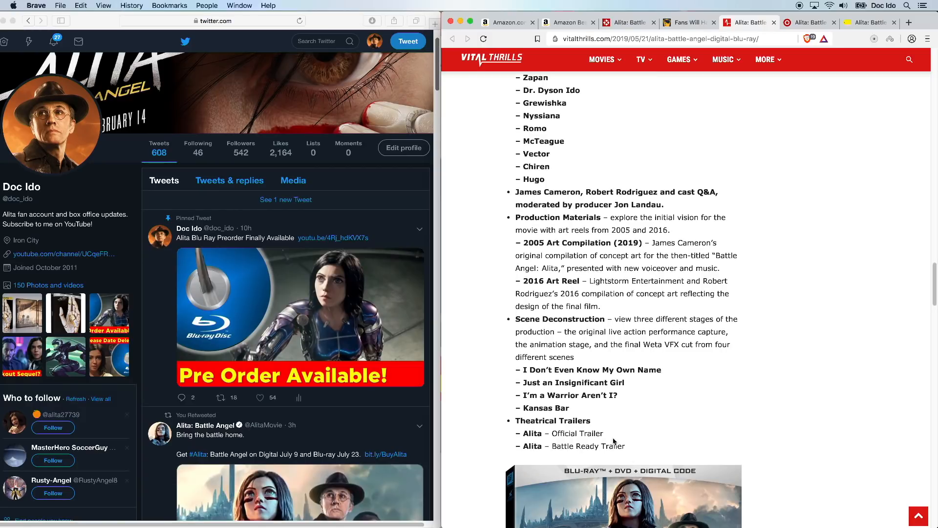
scroll(down, 3)
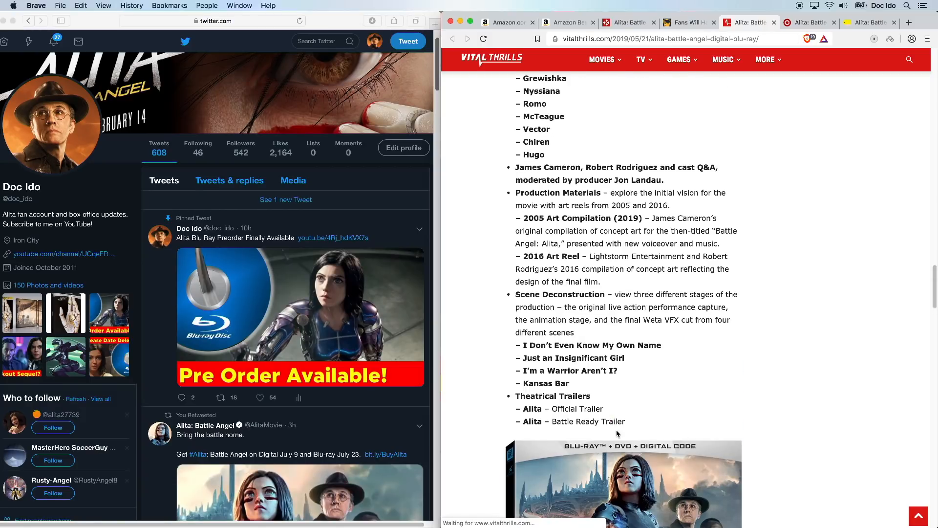
scroll(up, 3)
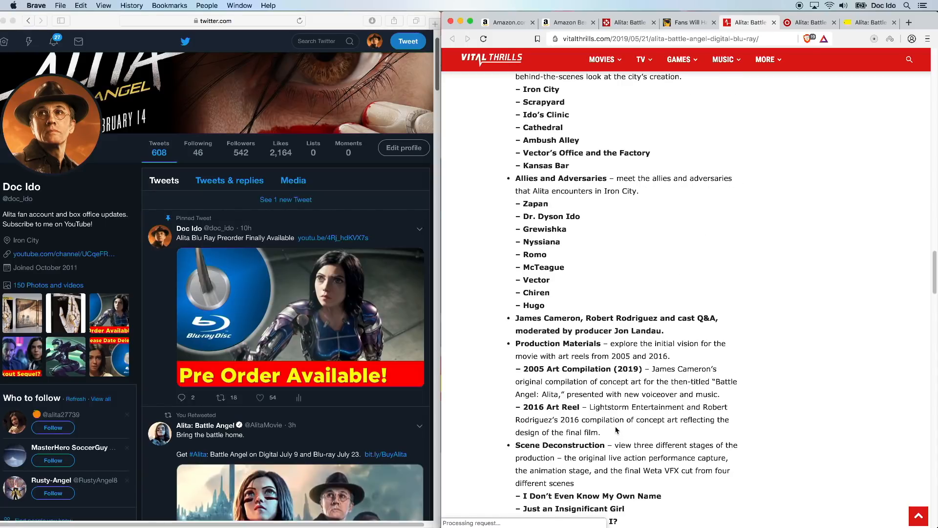
scroll(down, 3)
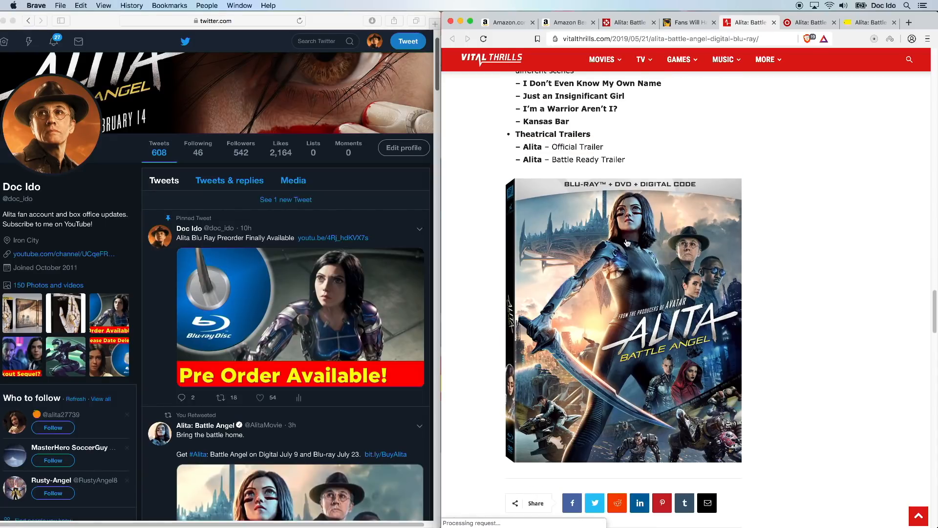
mouse_move(687, 194)
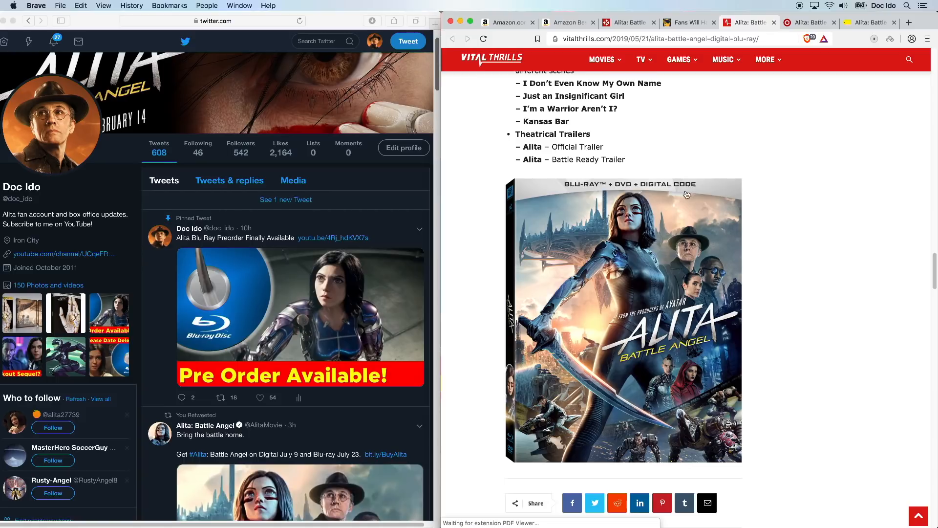
scroll(up, 3)
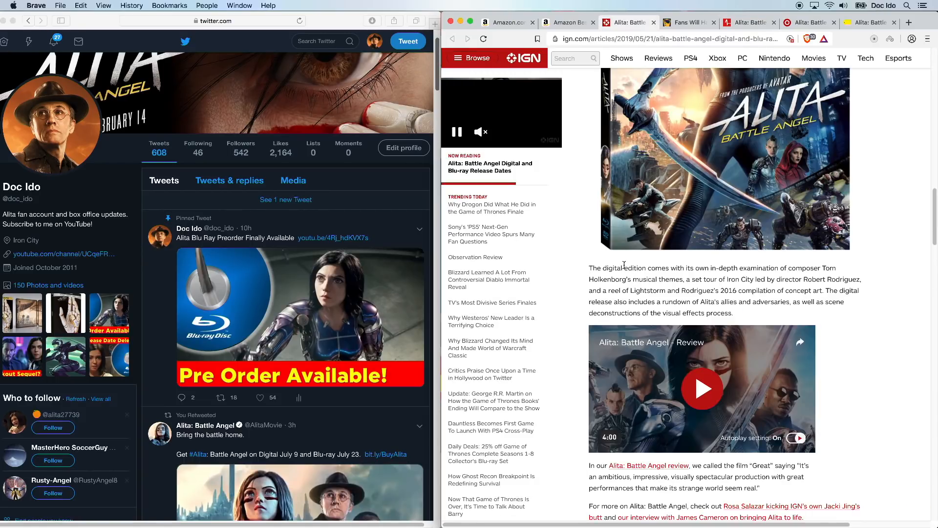
mouse_move(826, 266)
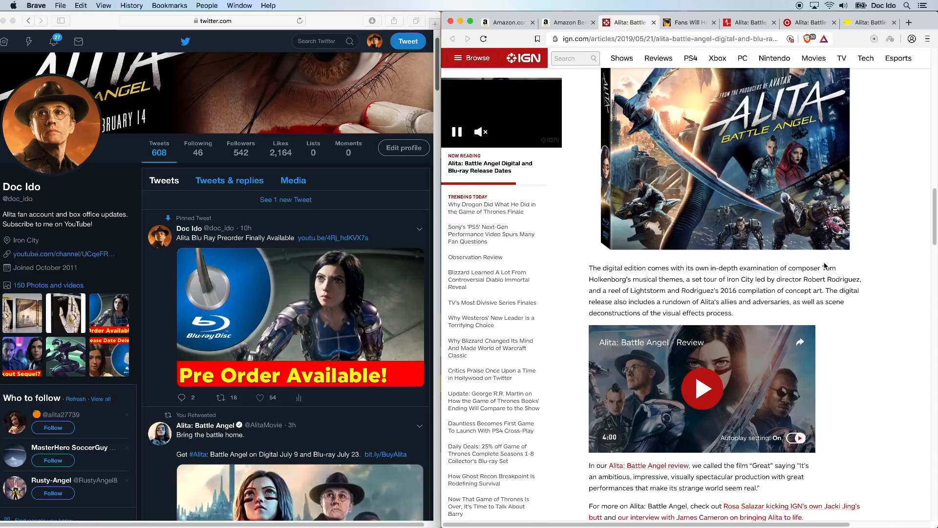
mouse_move(828, 290)
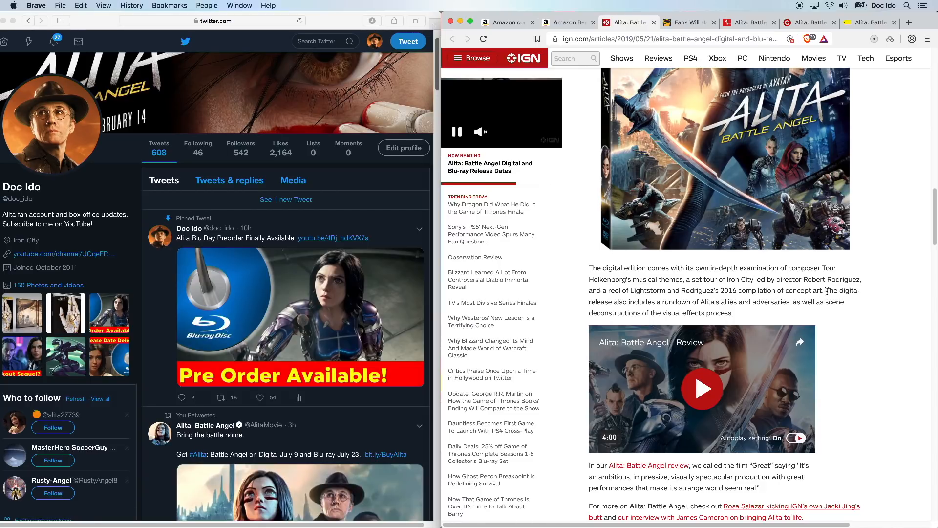
mouse_move(745, 318)
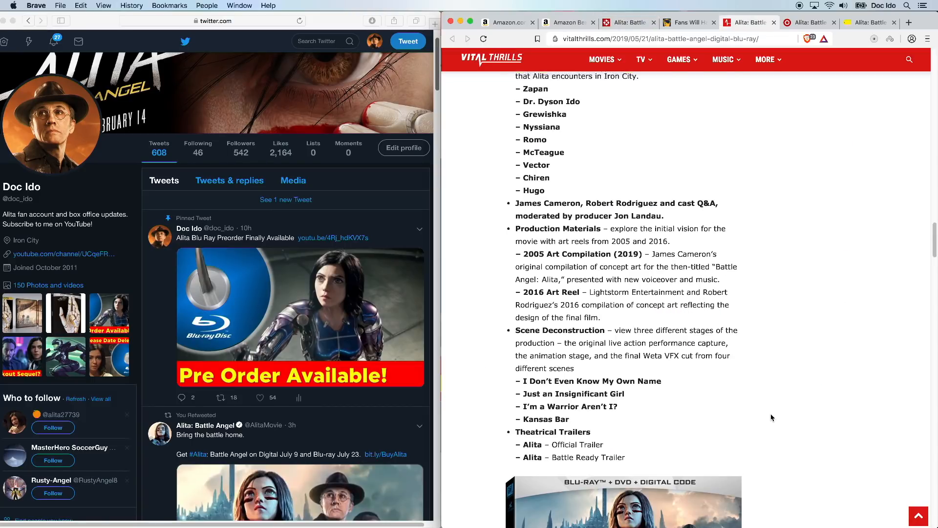
Scroll the Vital Thrills list to the DVD Special Features section and back up.
scroll(down, 3)
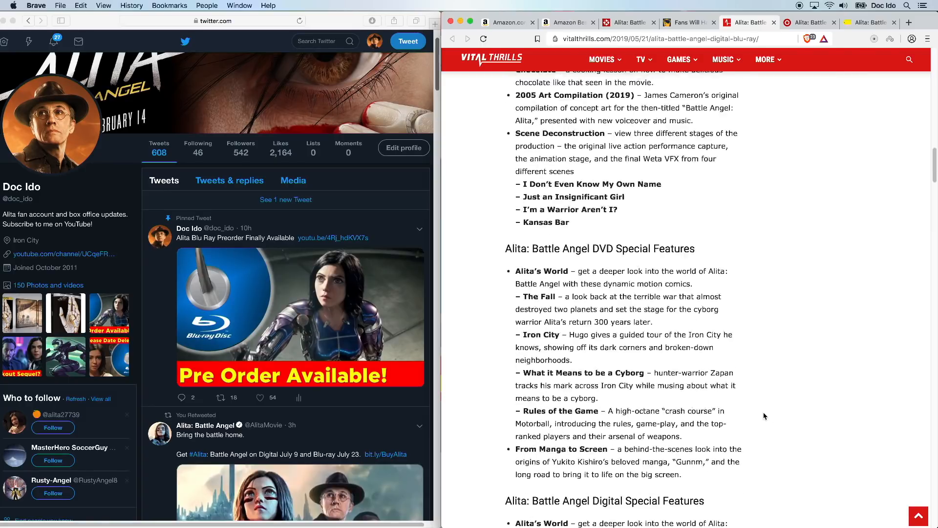
scroll(up, 3)
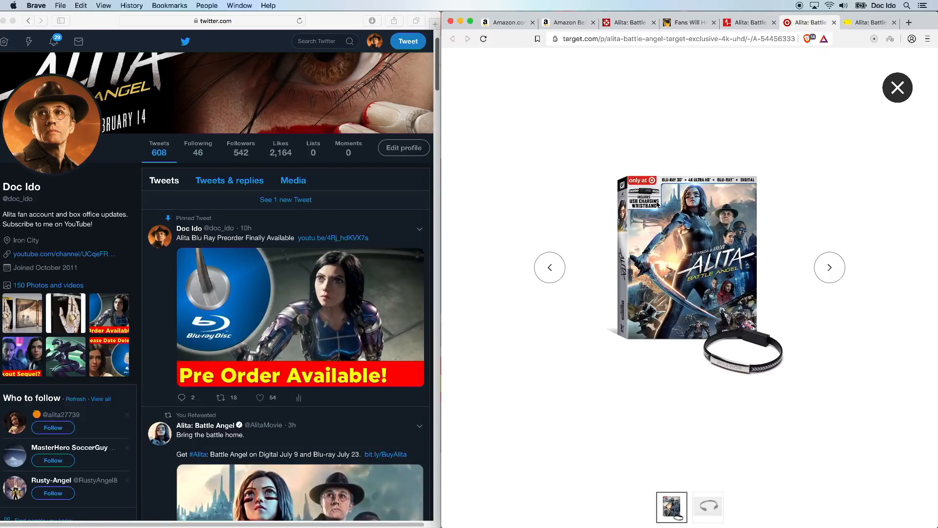
mouse_move(790, 304)
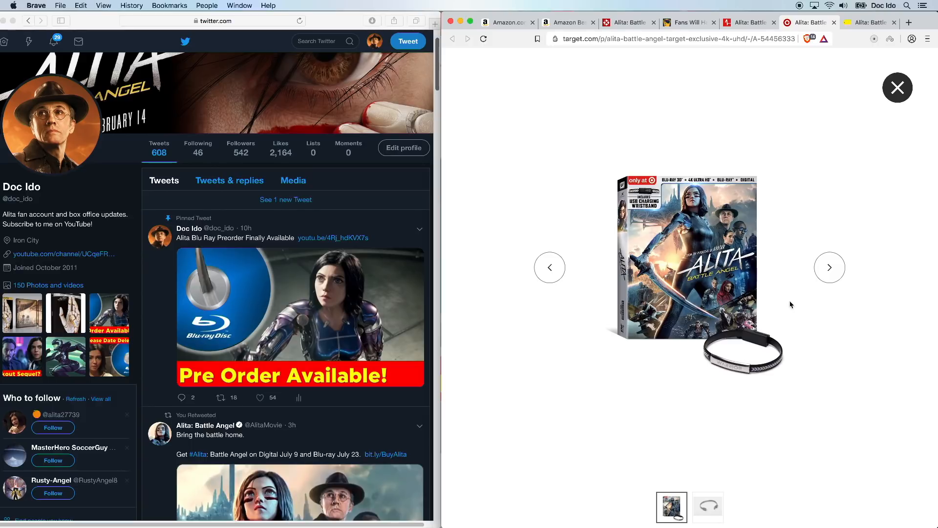
mouse_move(691, 524)
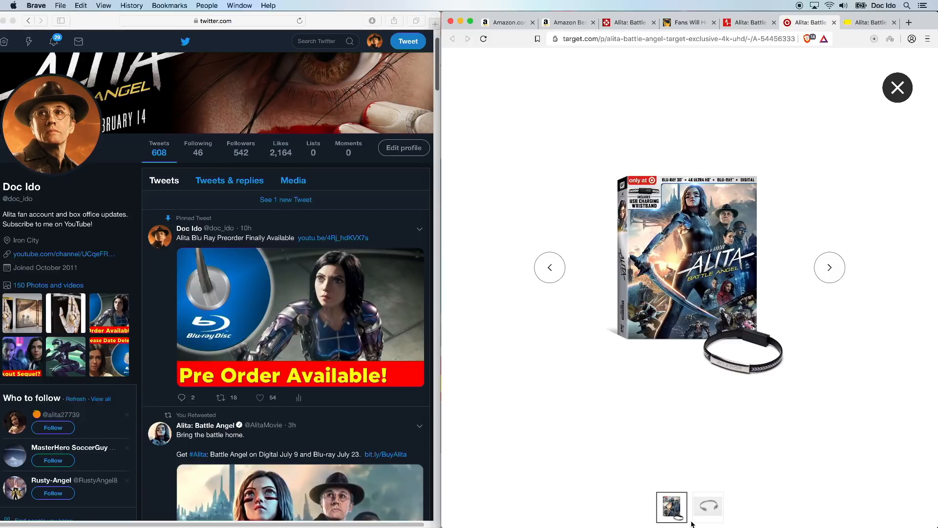
Show the close-up photo of the exclusive USB charging wristband in Target's image viewer.
click(707, 507)
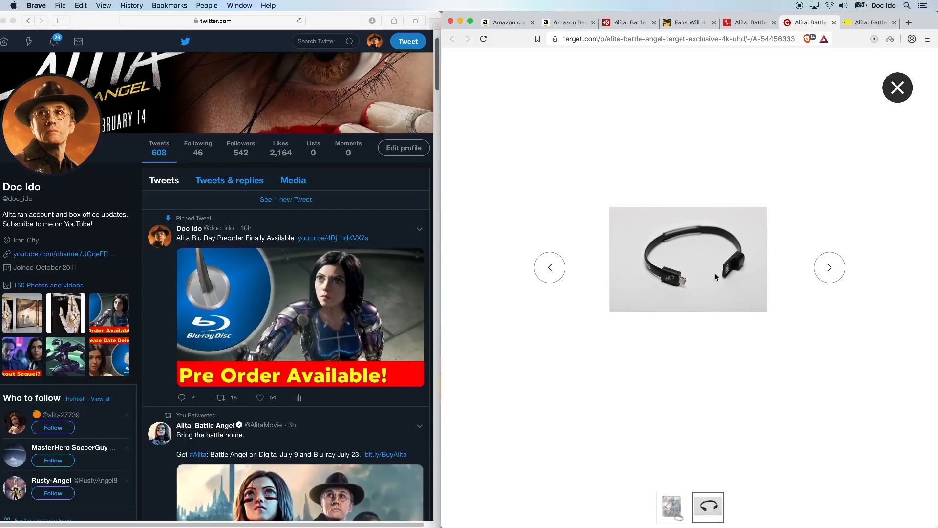
mouse_move(705, 288)
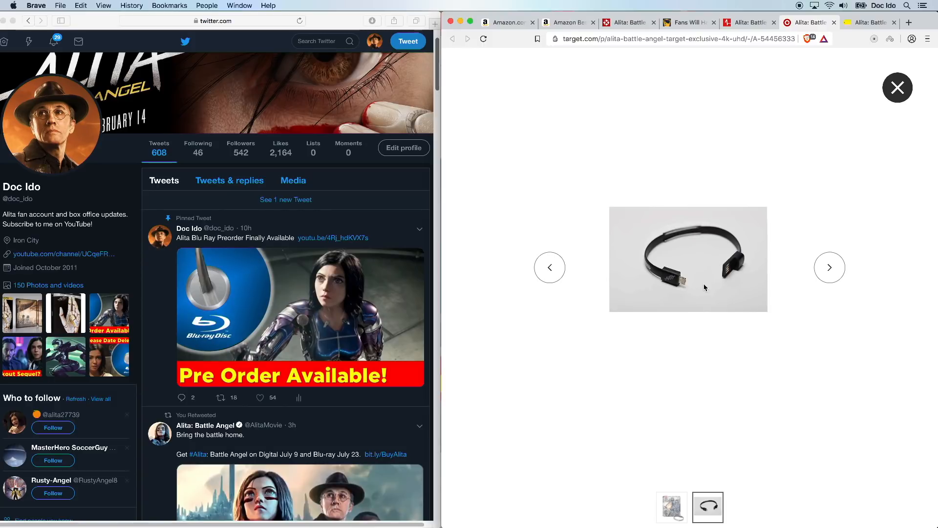
mouse_move(741, 261)
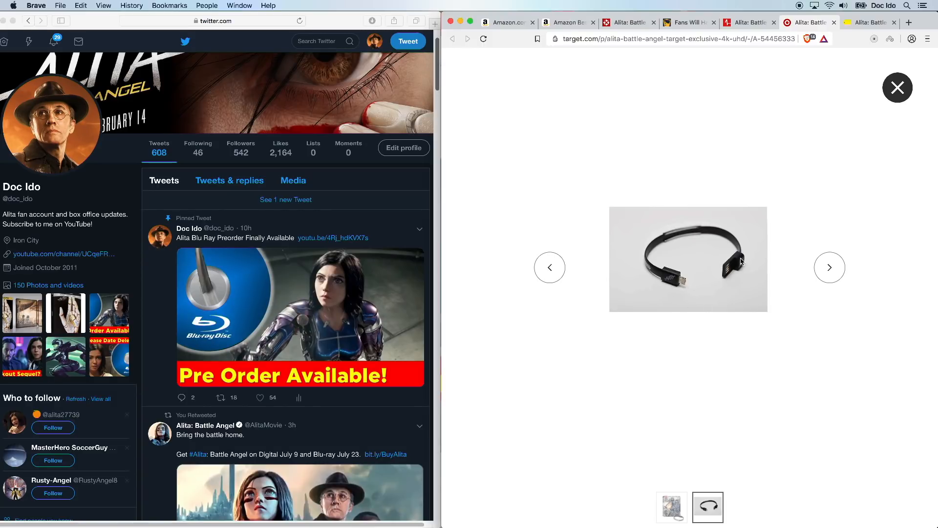
mouse_move(711, 289)
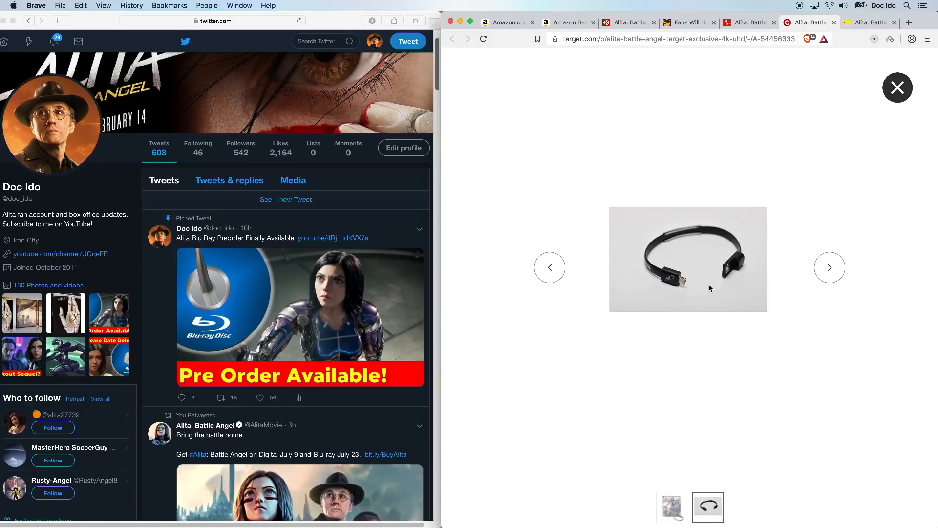
Bring up Best Buy's $34.99 Alita SteelBook listing and enlarge its steelbook photo.
click(868, 23)
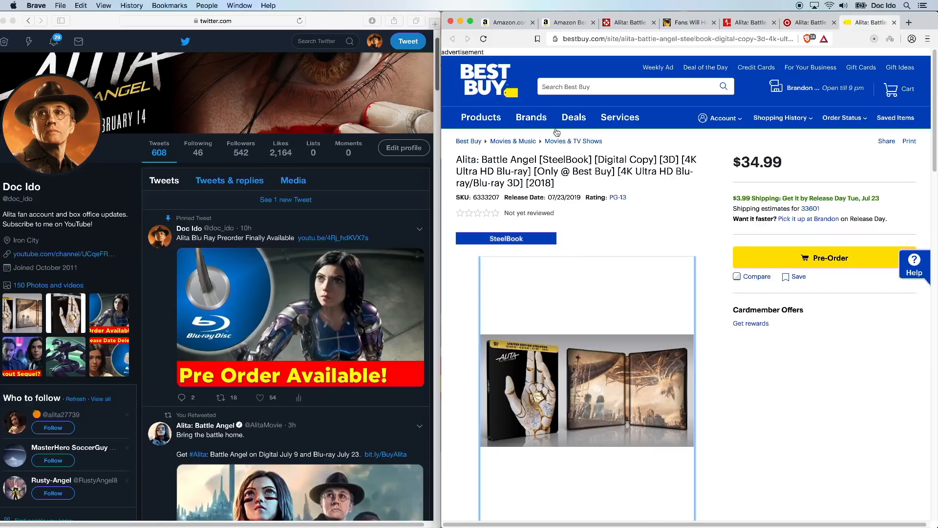
click(586, 389)
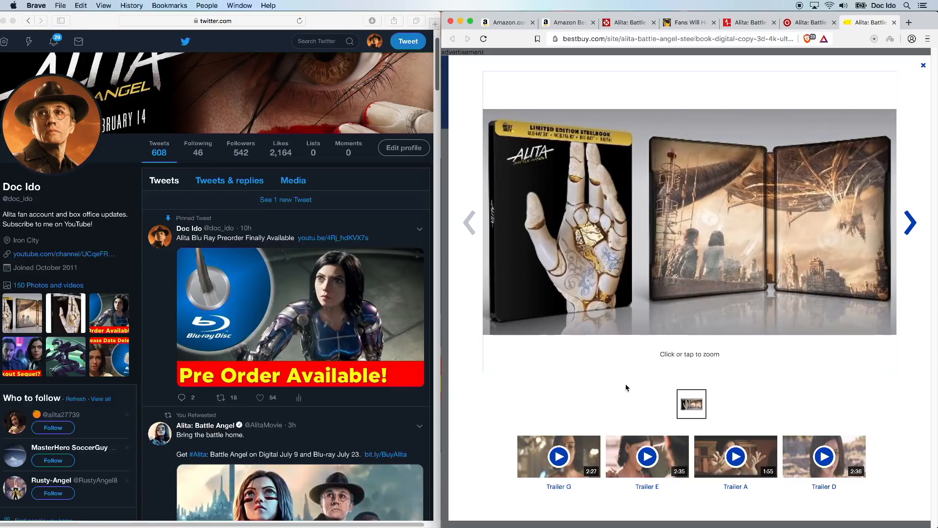
mouse_move(836, 170)
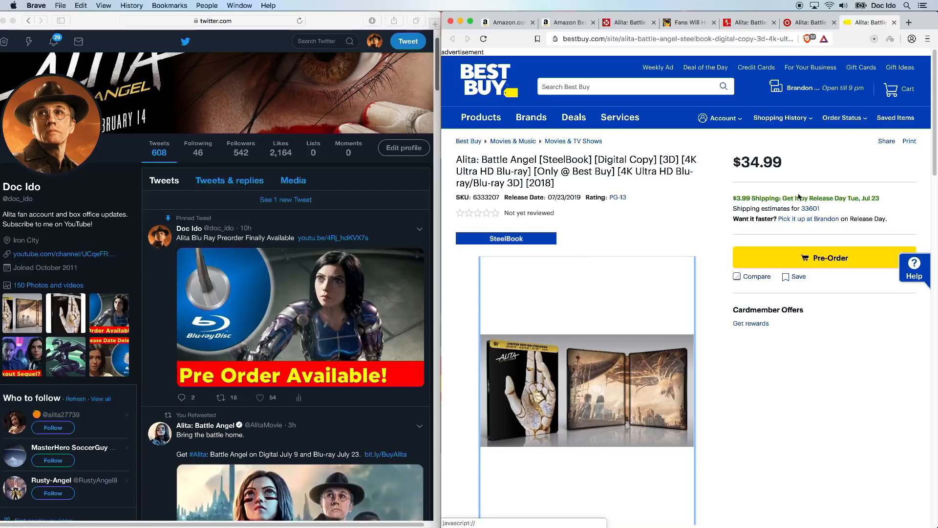
click(587, 392)
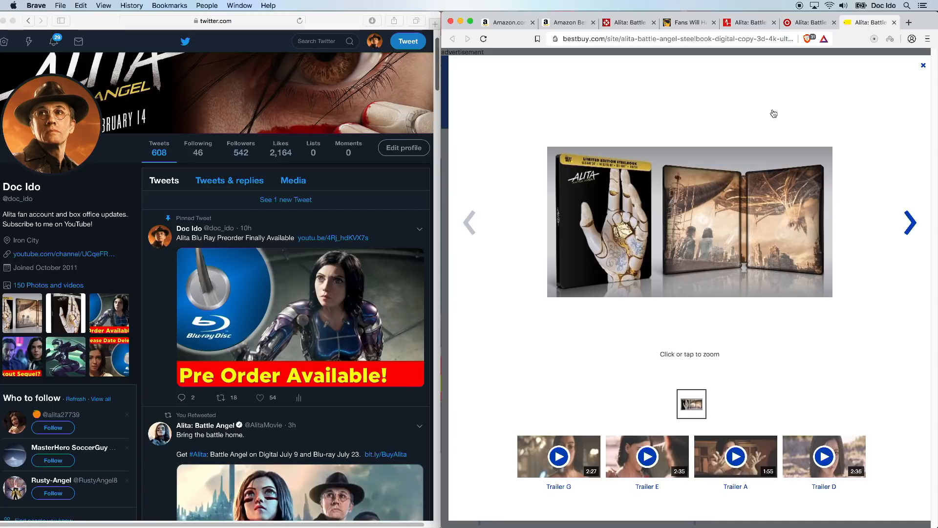
mouse_move(771, 90)
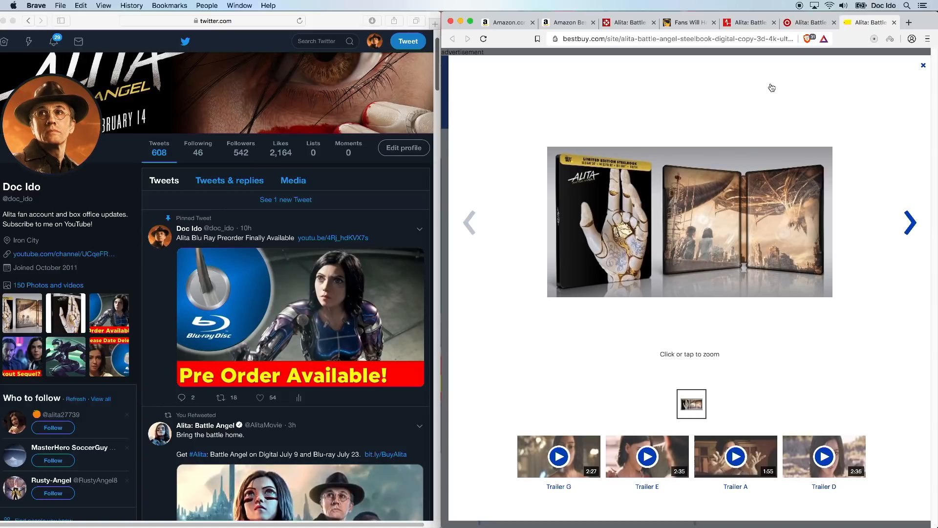
mouse_move(489, 355)
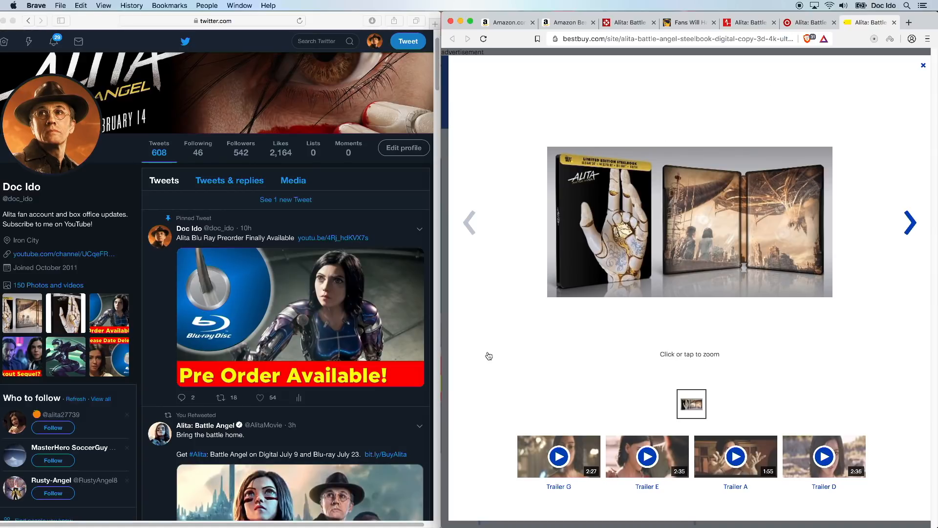
mouse_move(268, 59)
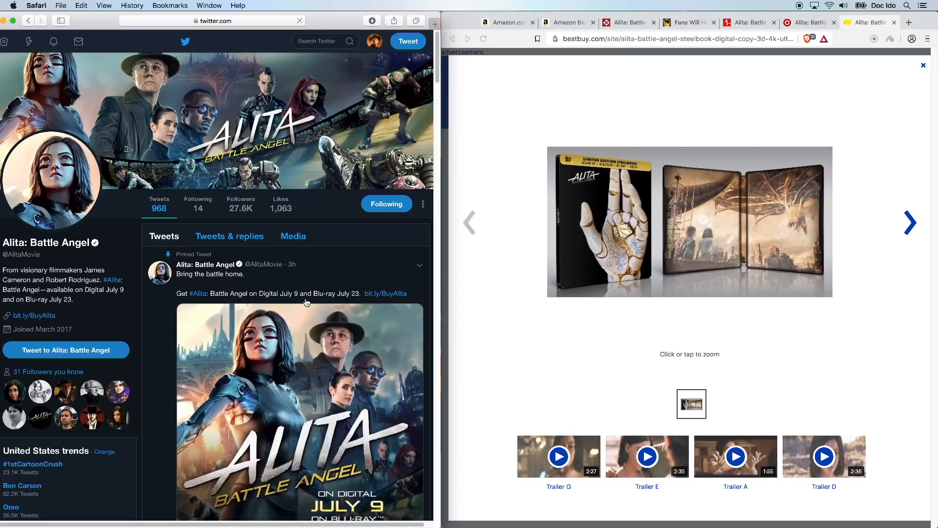
Scroll past the pinned release-date tweet and play Robert Rodriguez's retweeted bar-fight video.
scroll(down, 3)
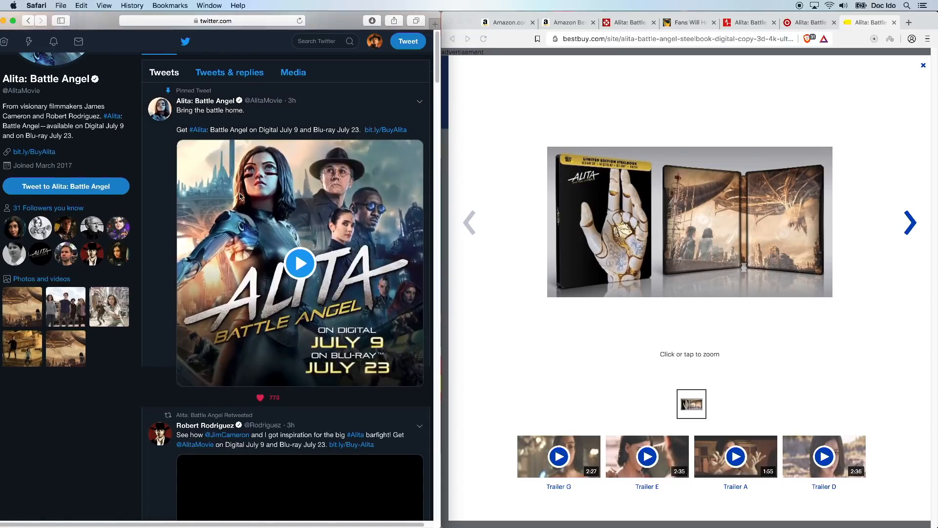
scroll(down, 3)
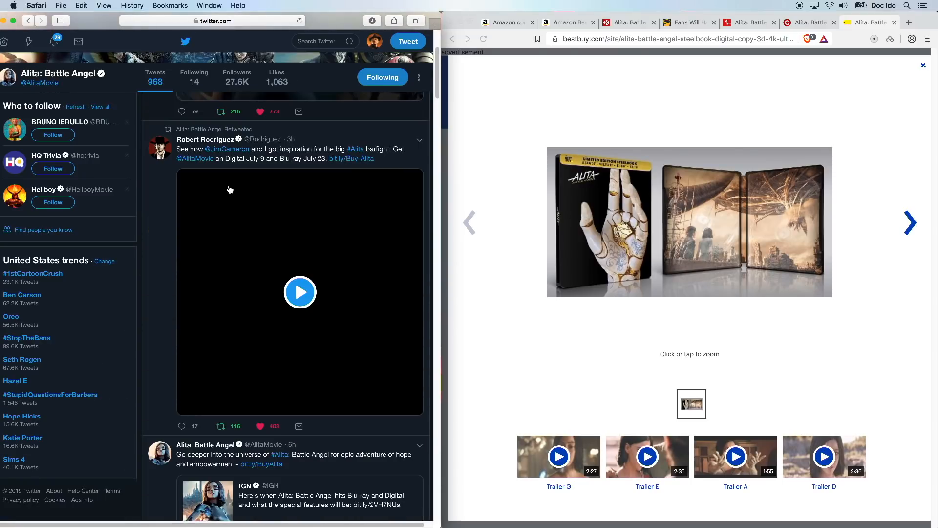
click(300, 292)
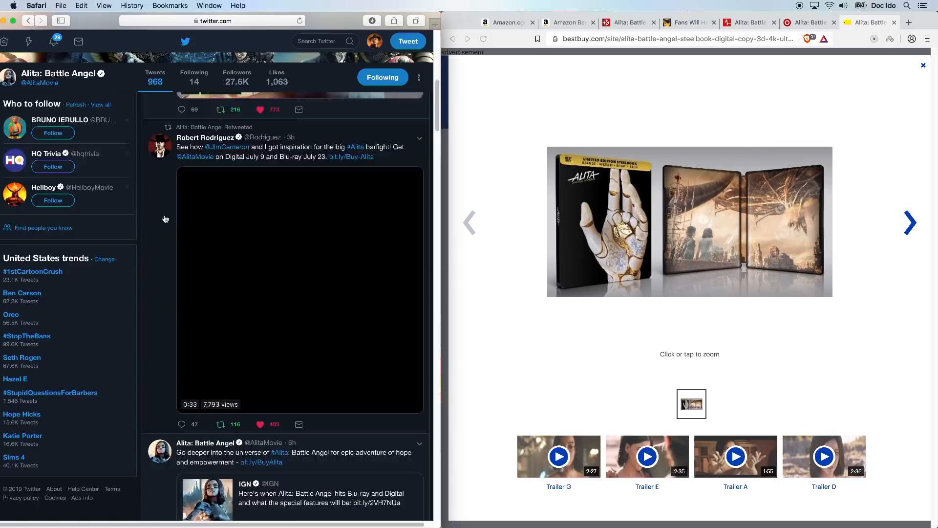
Browse further down the official Alita: Battle Angel timeline around the video retweet.
scroll(down, 3)
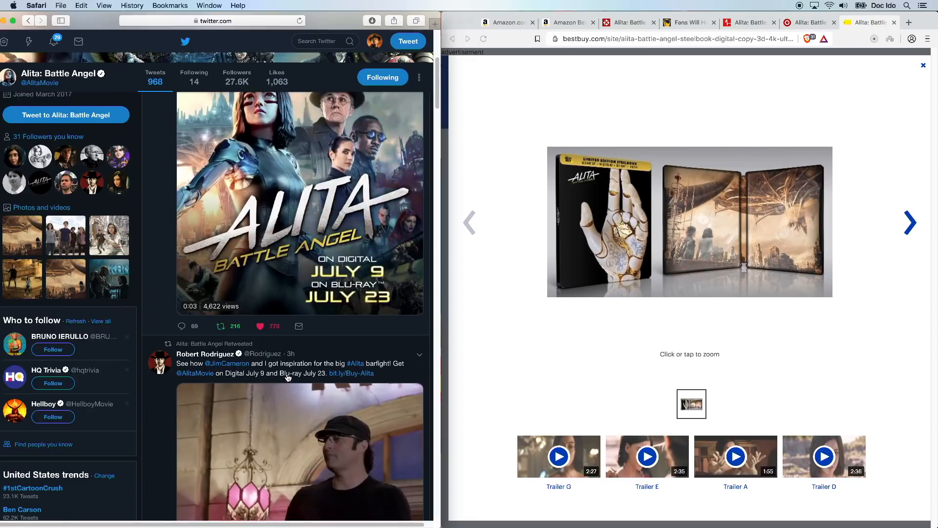
scroll(up, 3)
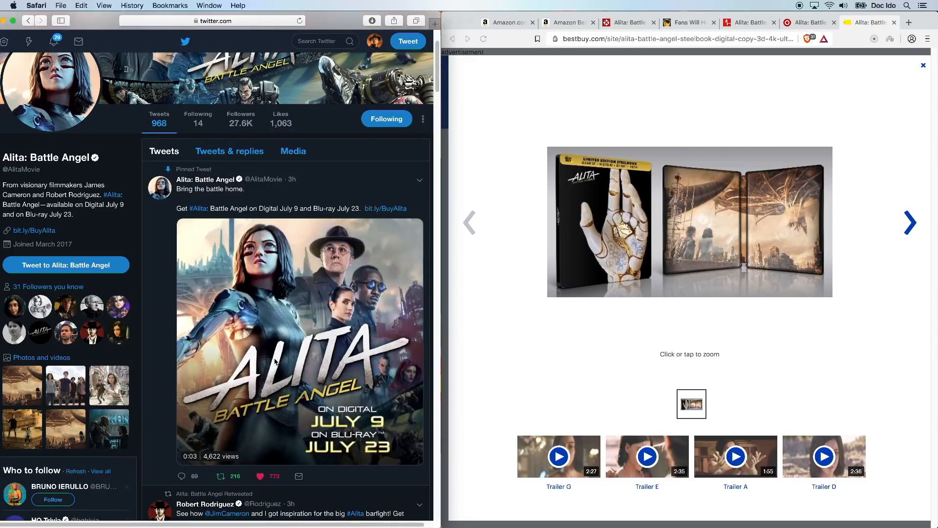
scroll(down, 3)
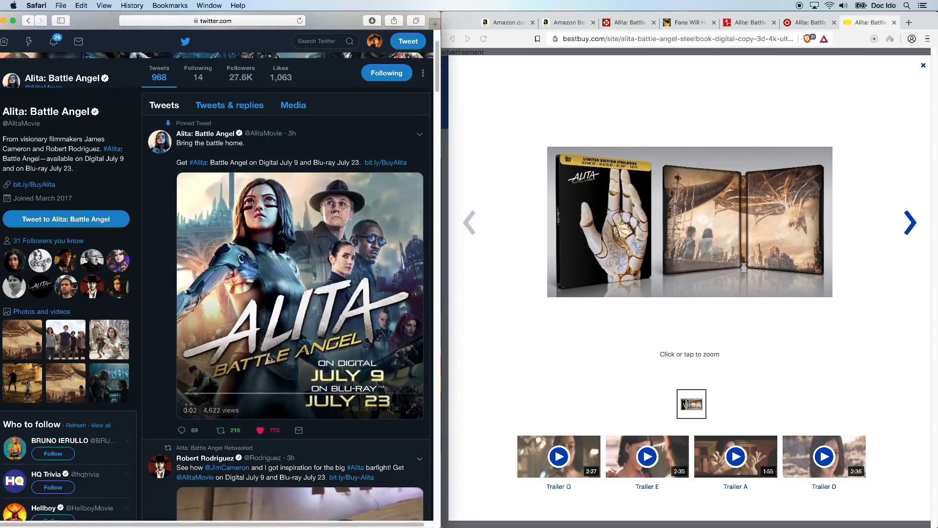
scroll(down, 3)
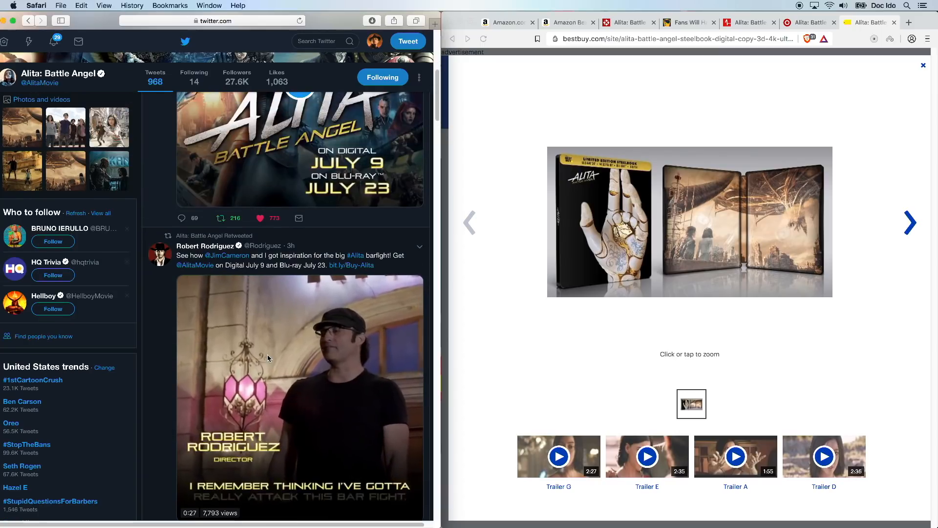